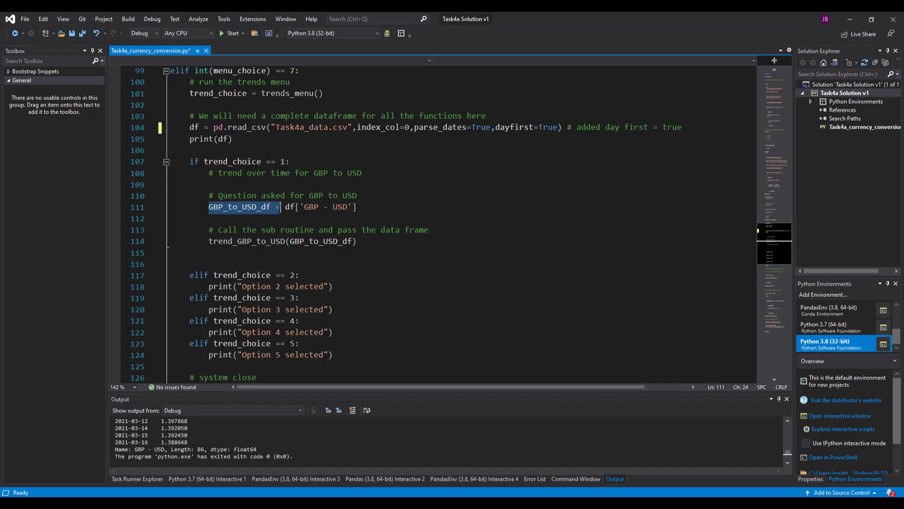
# Step: Replace option 2's placeholder print with the comment # trend over time for USD to GBP
pyautogui.click(284, 206)
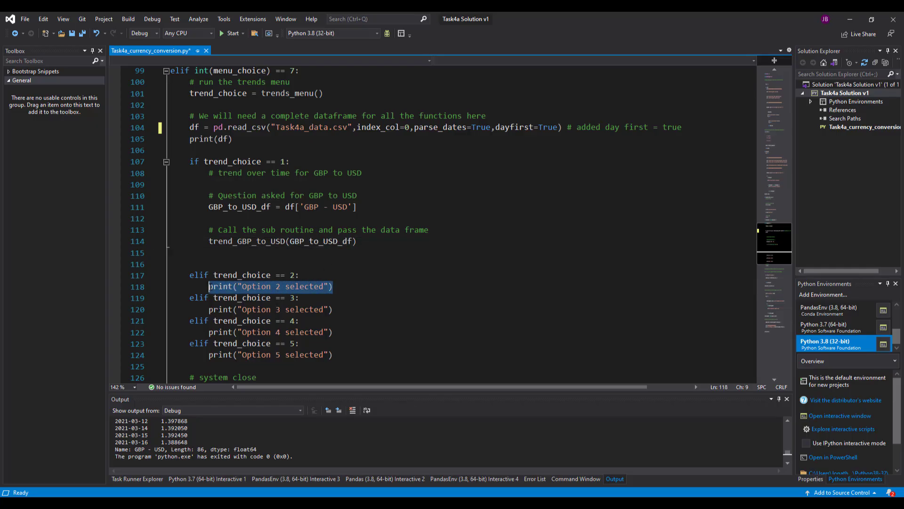
pyautogui.write('# trend')
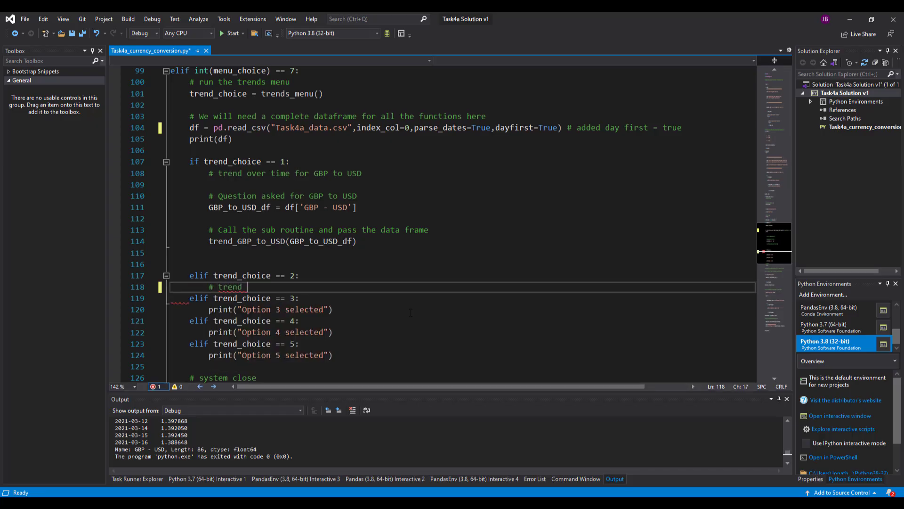
pyautogui.write('over time for')
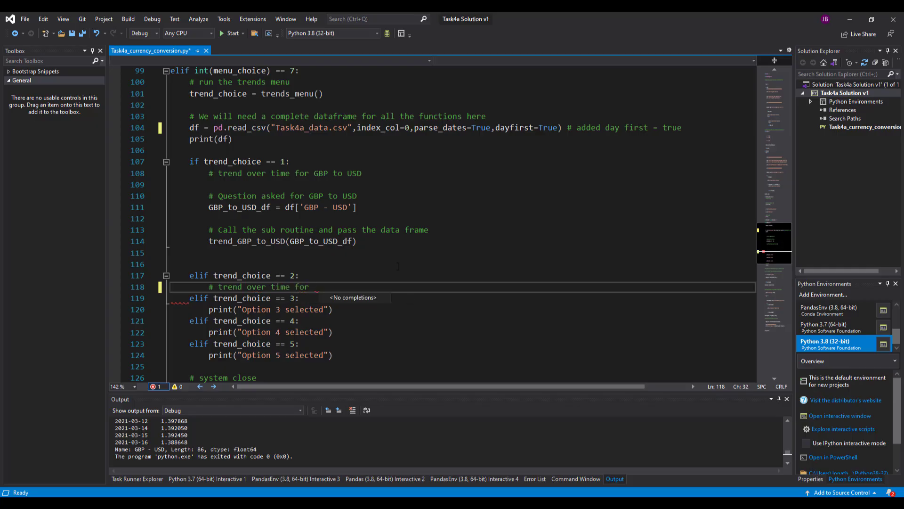
pyautogui.scroll(3)
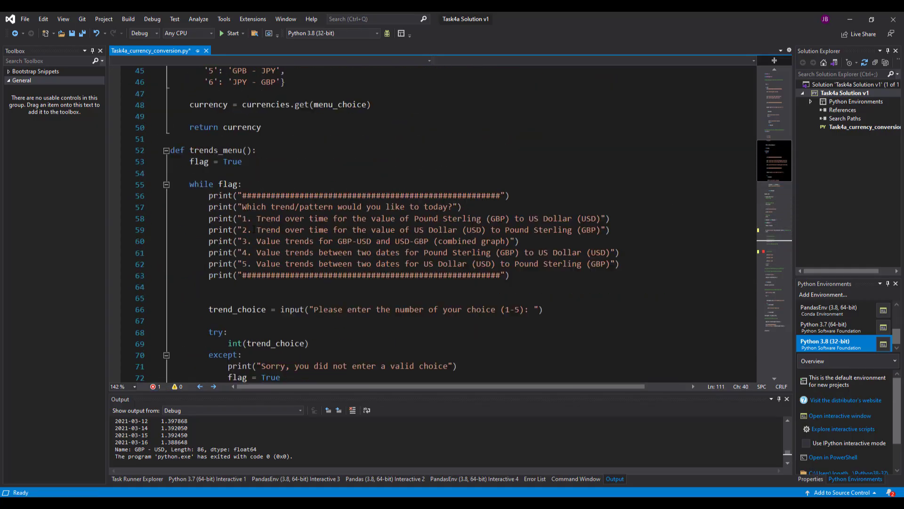
pyautogui.moveTo(257, 241)
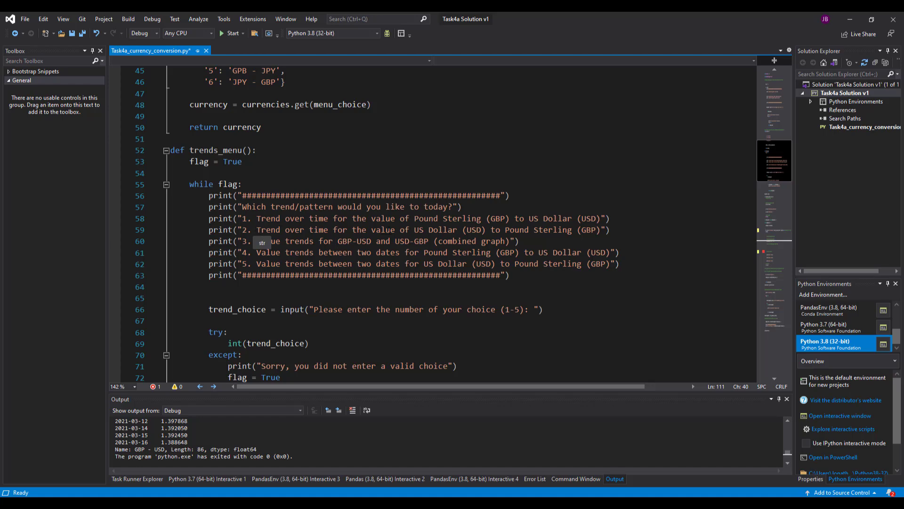
pyautogui.scroll(-3)
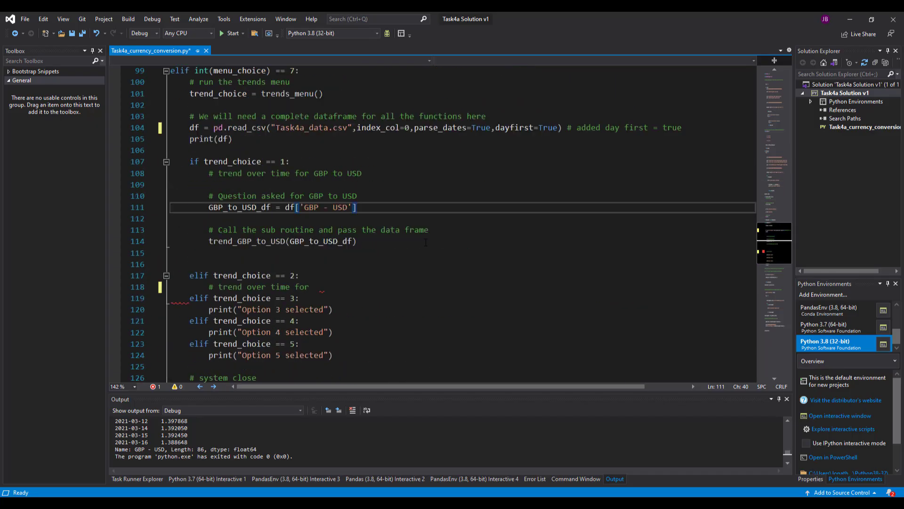
pyautogui.scroll(-3)
pyautogui.write(' USD to GBP')
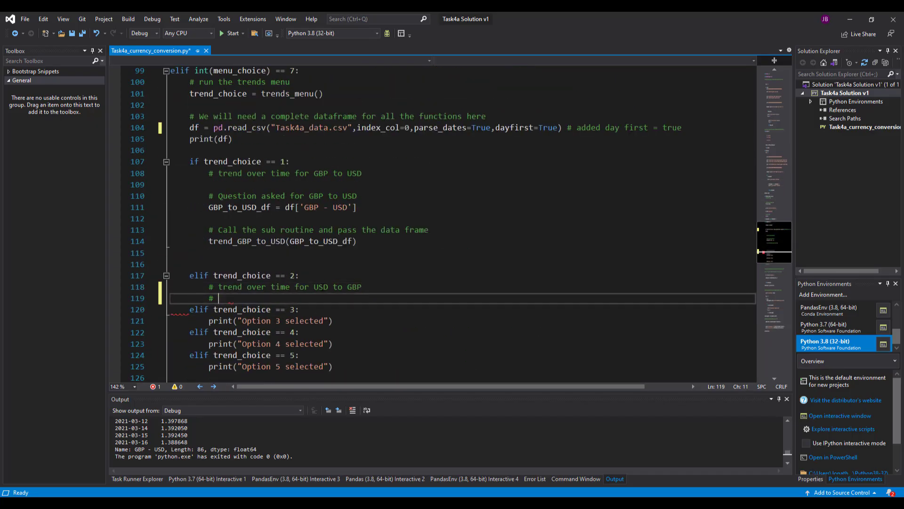
# Step: Add a question comment and USD_to_GBP_df = df['USD - GBP'] under option 2
pyautogui.write('# Questions asked for USD to GBP')
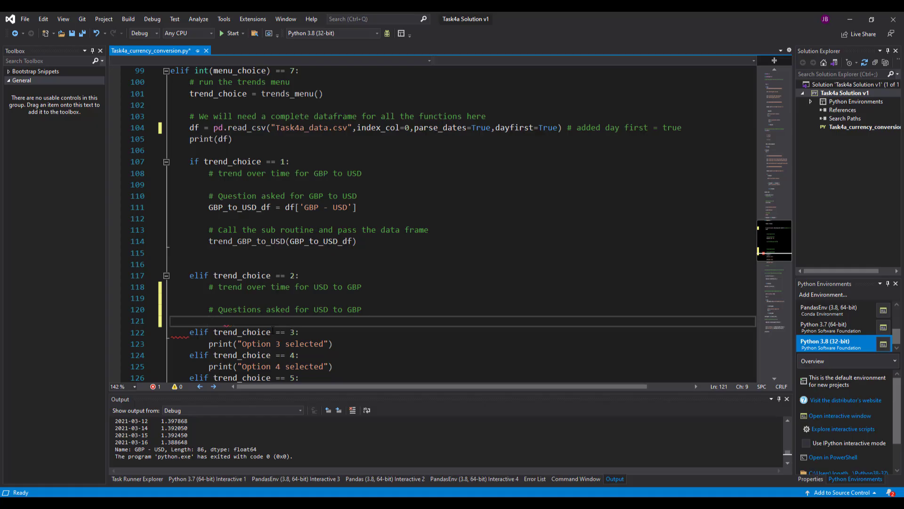
pyautogui.write('G')
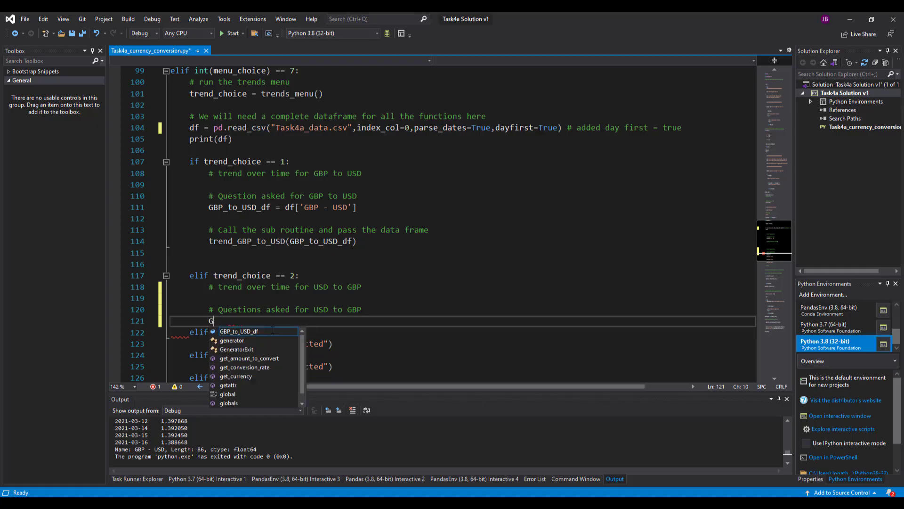
pyautogui.write('SD')
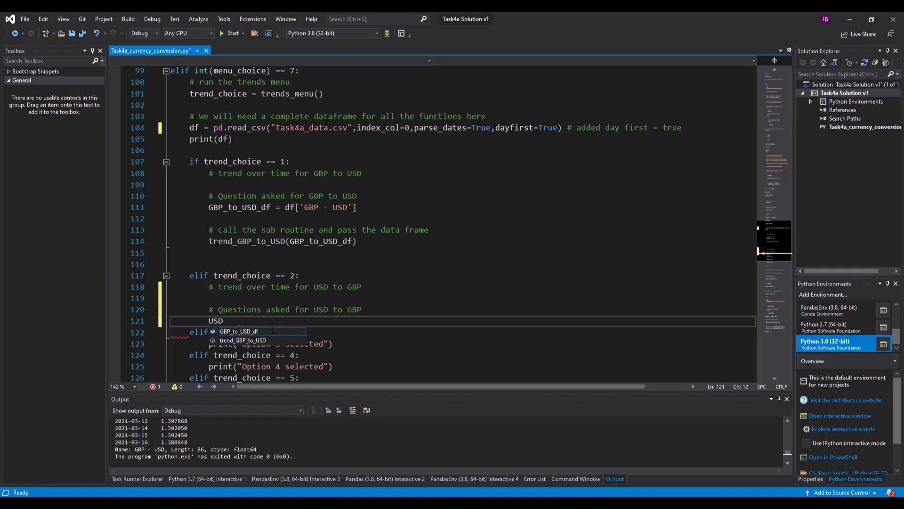
pyautogui.write('_to_')
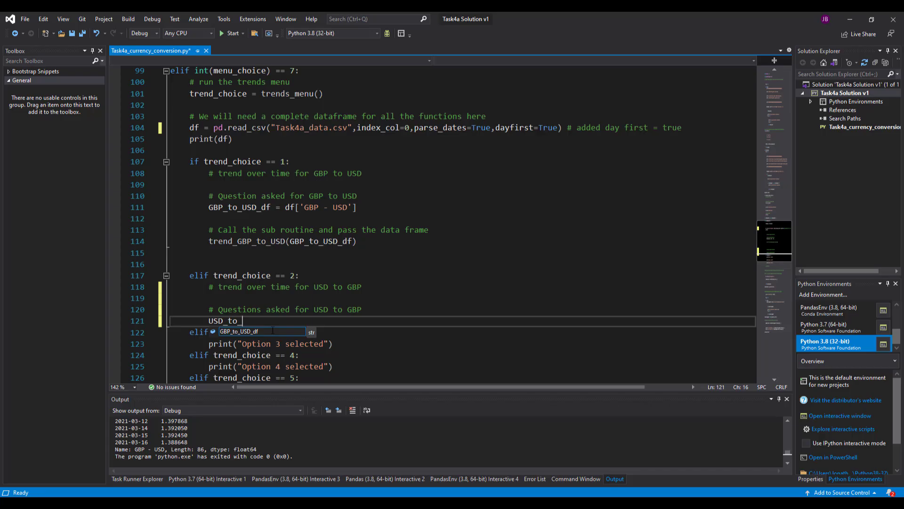
pyautogui.write('GBP')
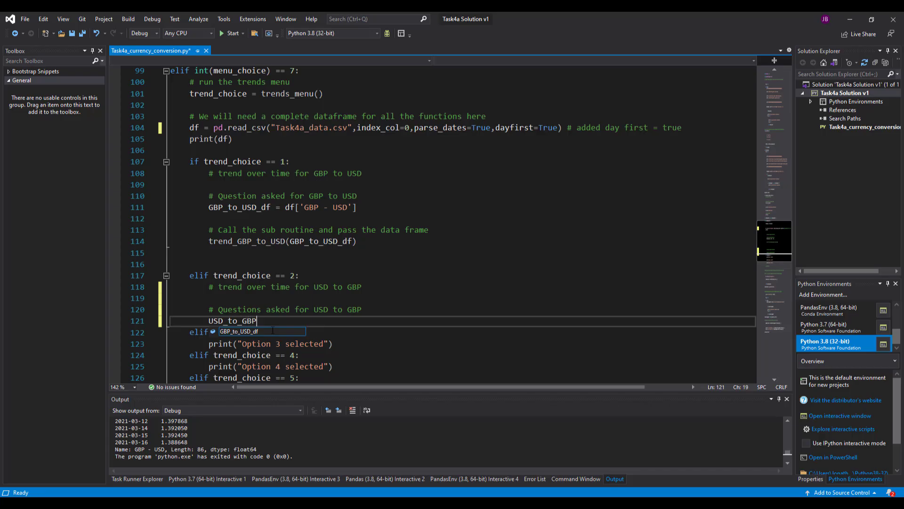
pyautogui.write('_df')
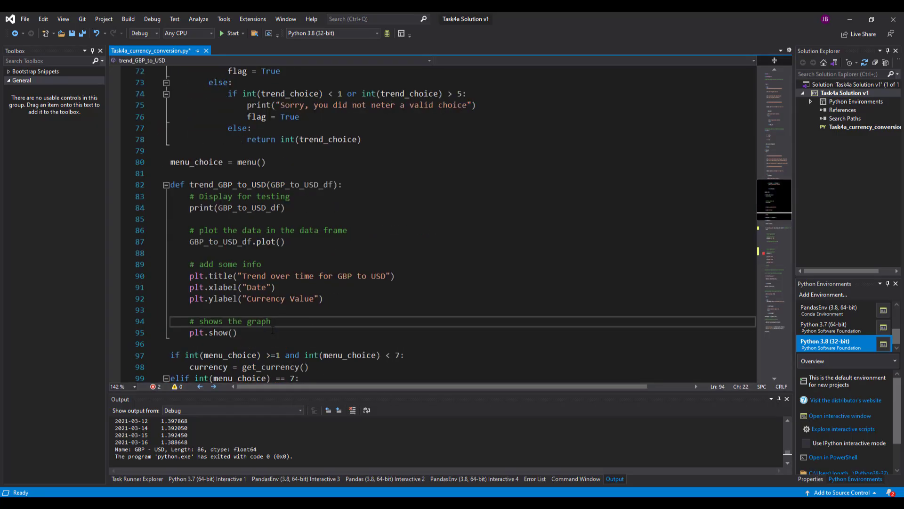
pyautogui.scroll(-3)
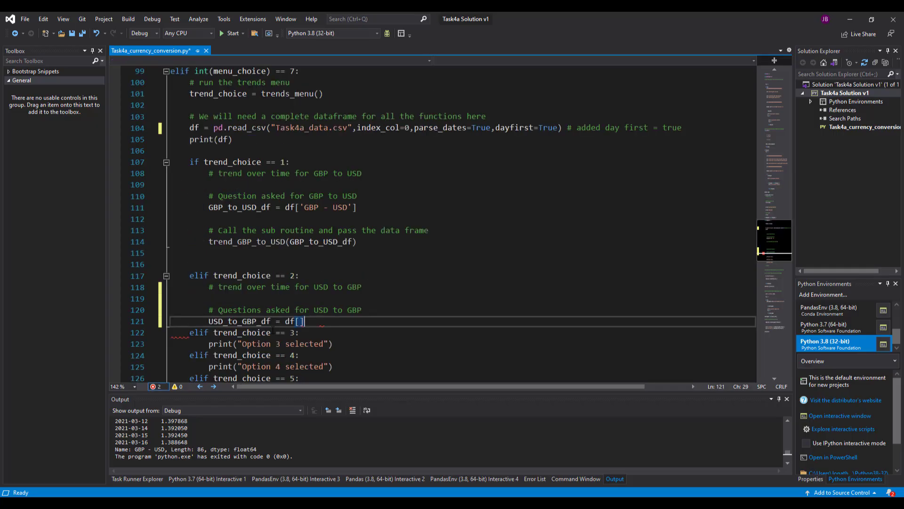
pyautogui.press('Backspace')
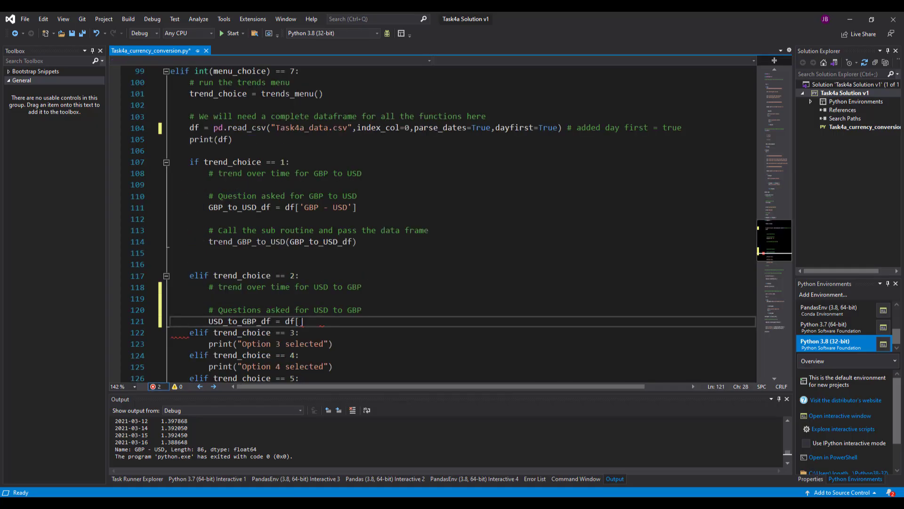
pyautogui.write('U')
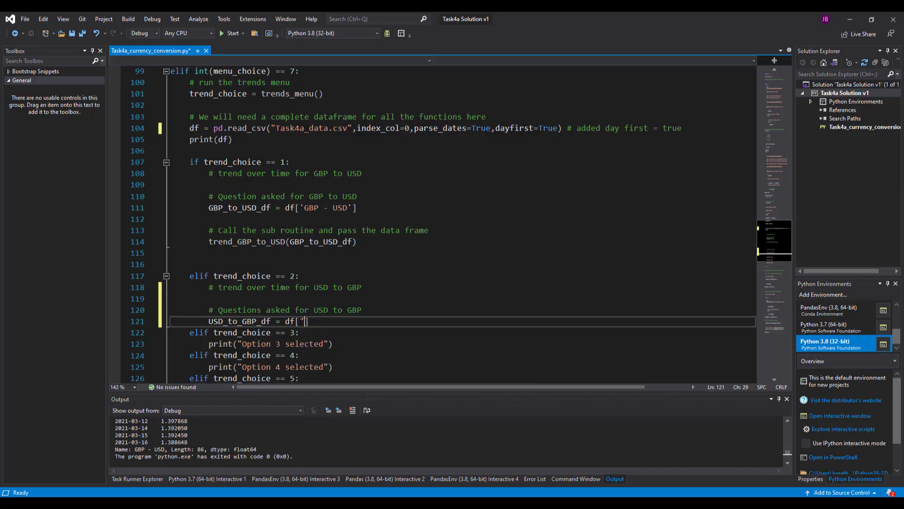
pyautogui.write('USD')
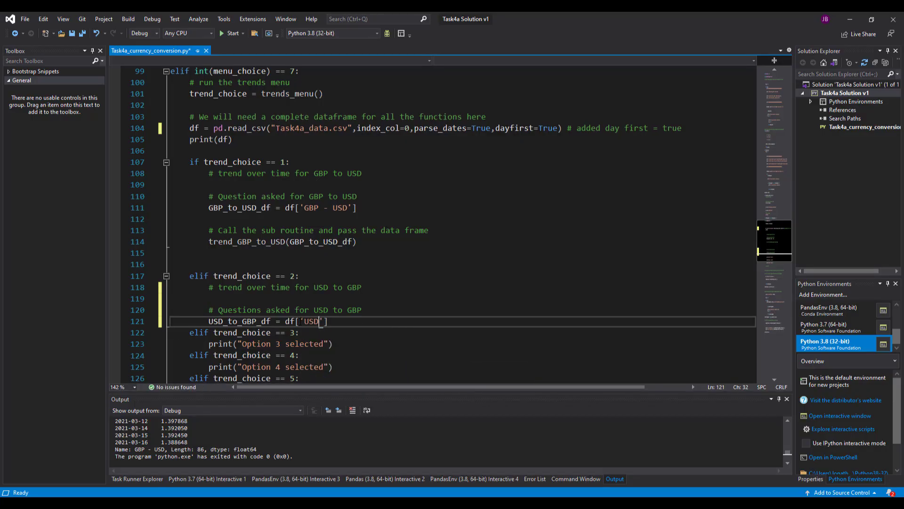
pyautogui.write('- GBP')
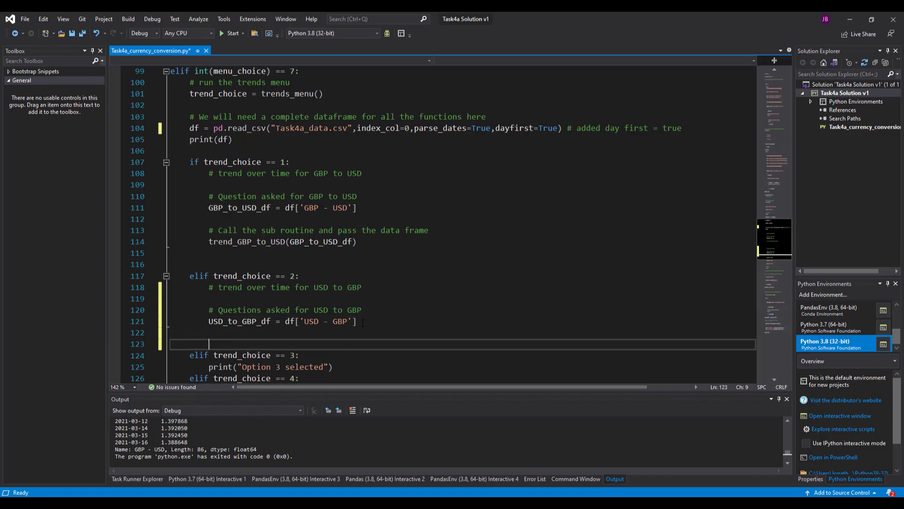
# Step: Add the comment # call the sub routine and pass the data frame
pyautogui.write('# call')
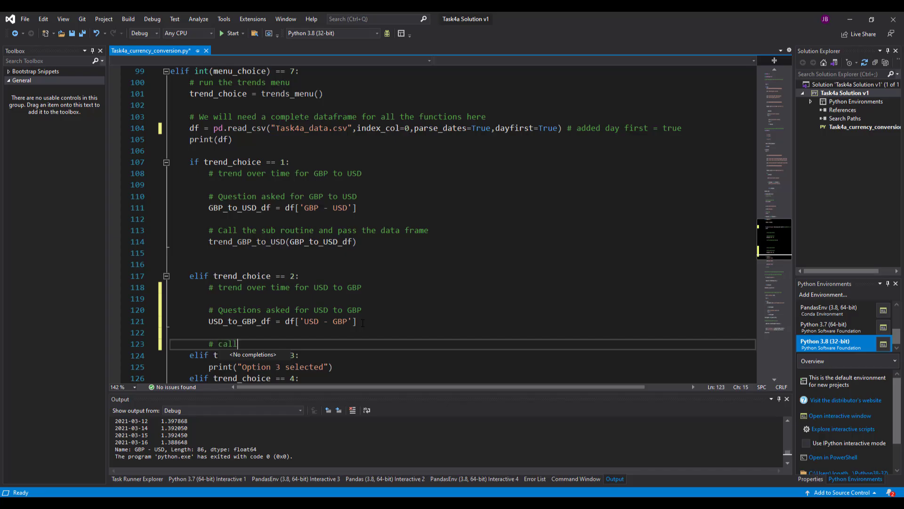
pyautogui.write('the s')
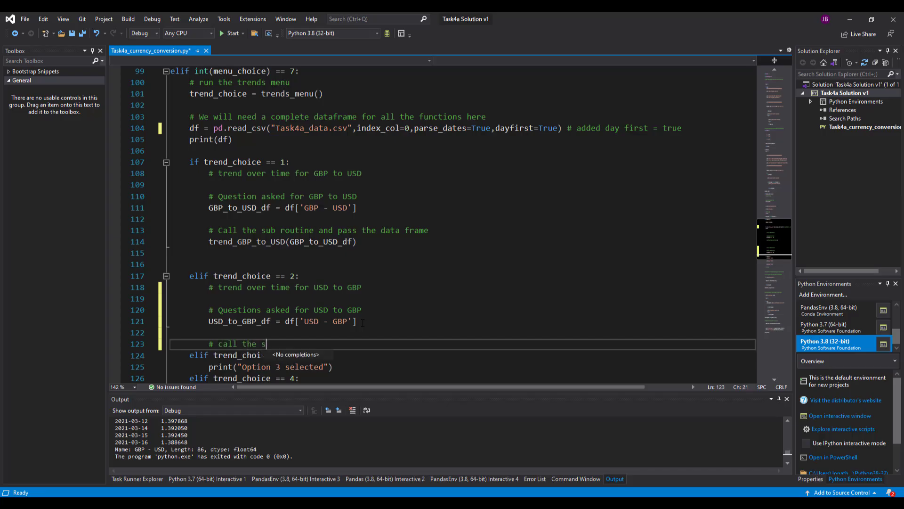
pyautogui.write('ub routine')
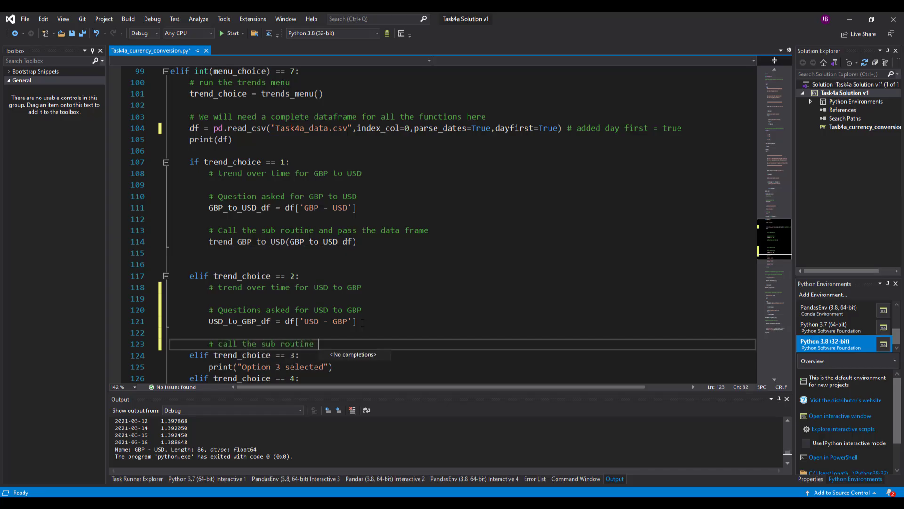
pyautogui.write('ans pass')
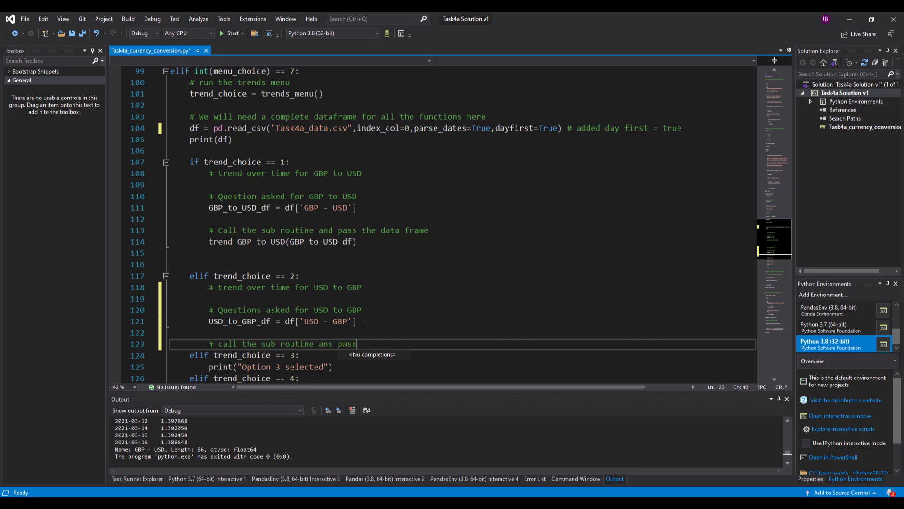
pyautogui.write('and pass the da')
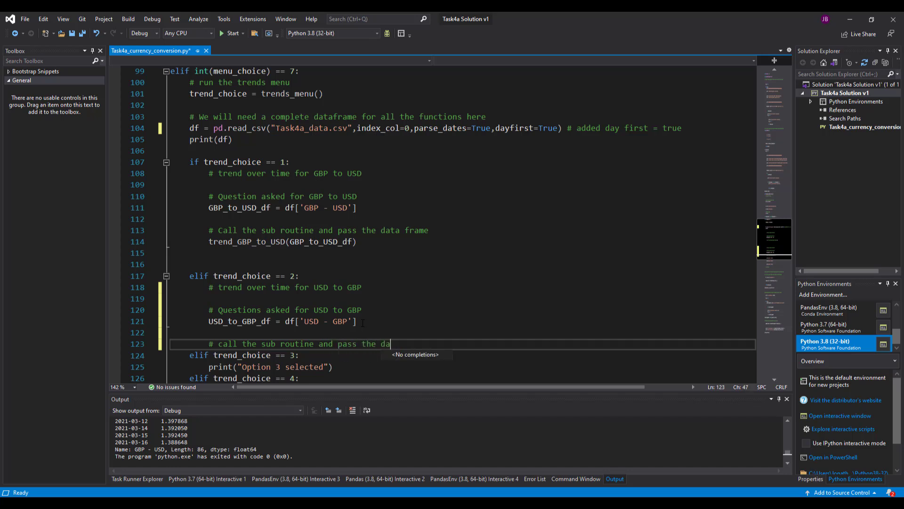
pyautogui.write('ta frame')
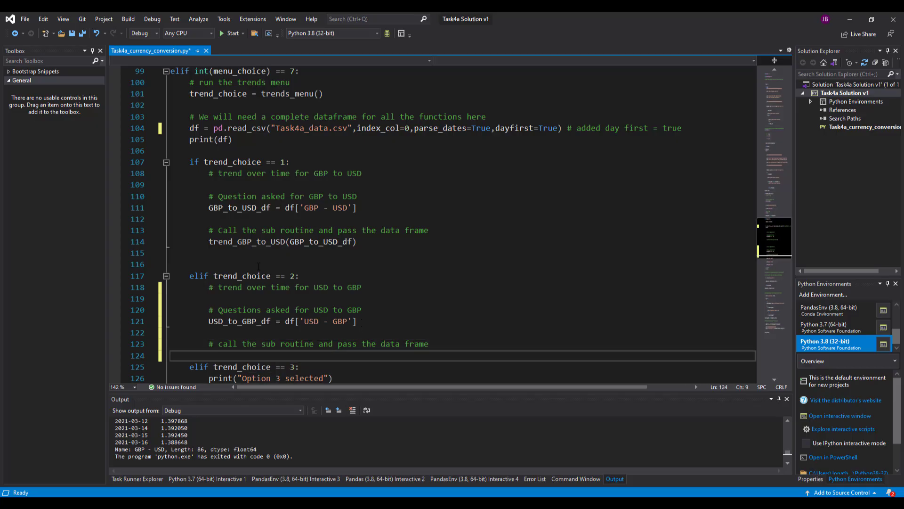
# Step: Remove the duplicate trend_GBP_to_USD function and rename the remaining one trend_plotter
pyautogui.scroll(3)
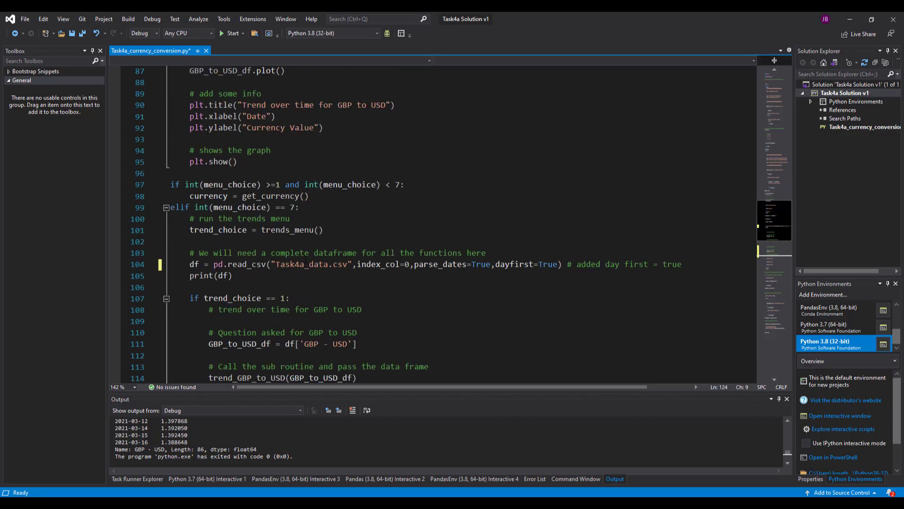
pyautogui.scroll(3)
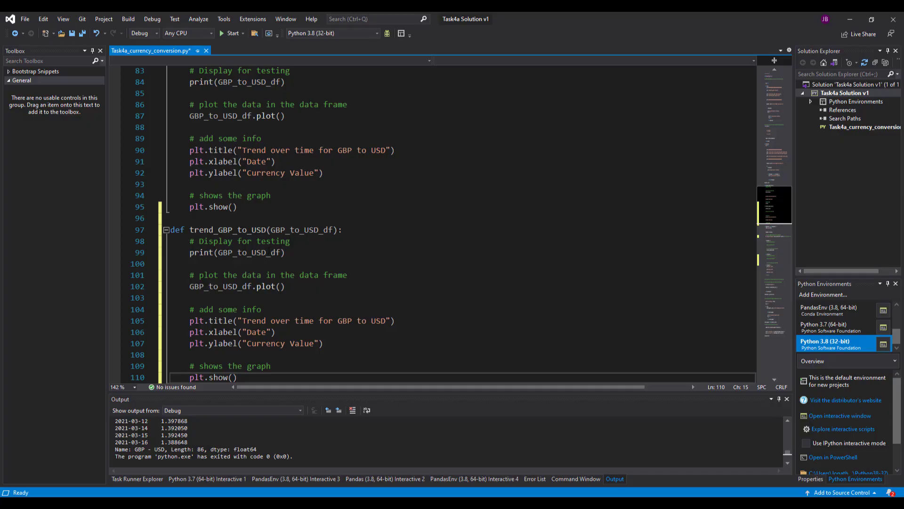
pyautogui.scroll(-3)
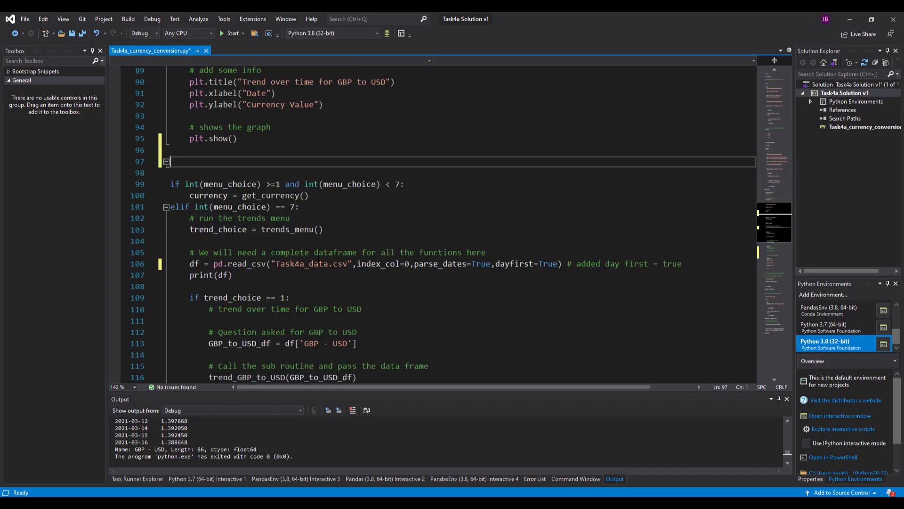
pyautogui.scroll(3)
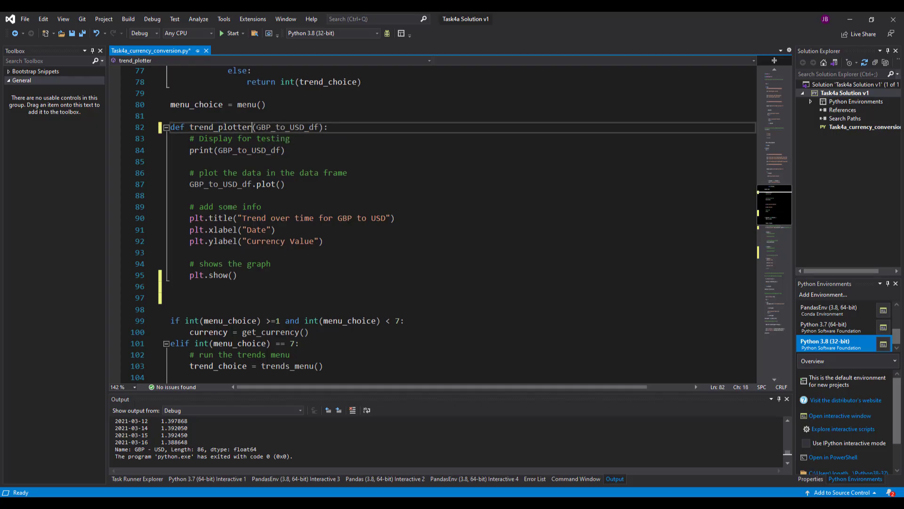
# Step: Rename the parameter to dataframe_to_plot and use it in the print and plot calls
pyautogui.write('d')
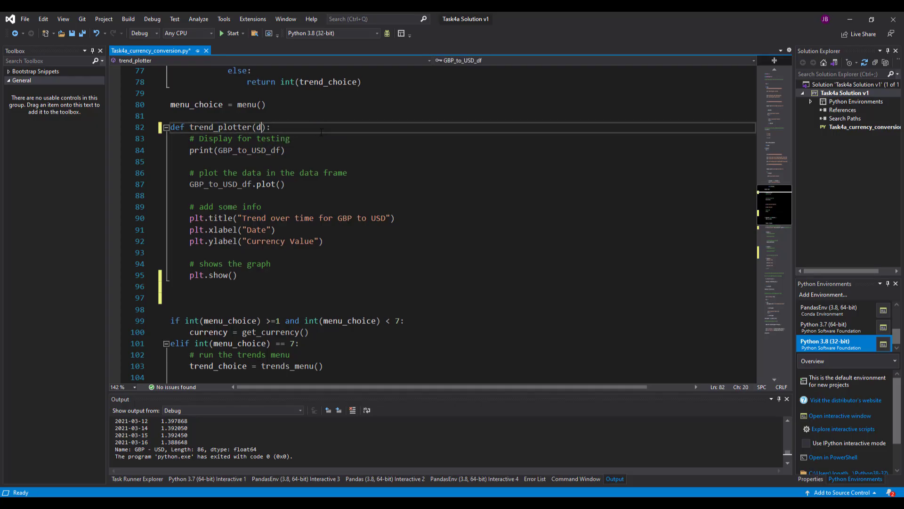
pyautogui.write('ataframe_to_plot')
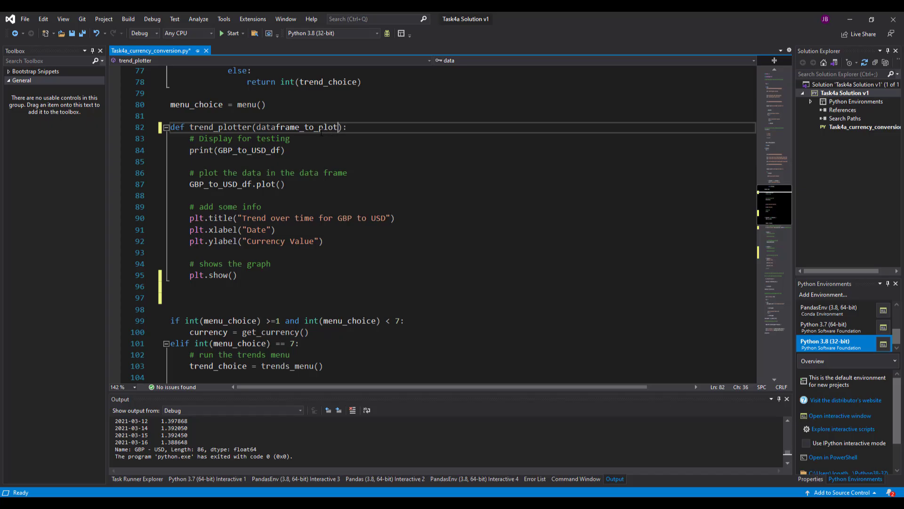
pyautogui.click(258, 128)
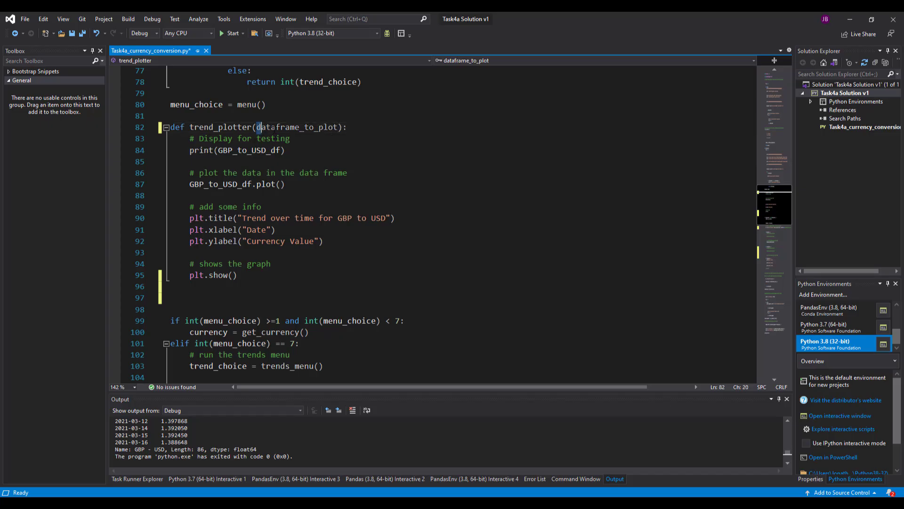
pyautogui.doubleClick(298, 127)
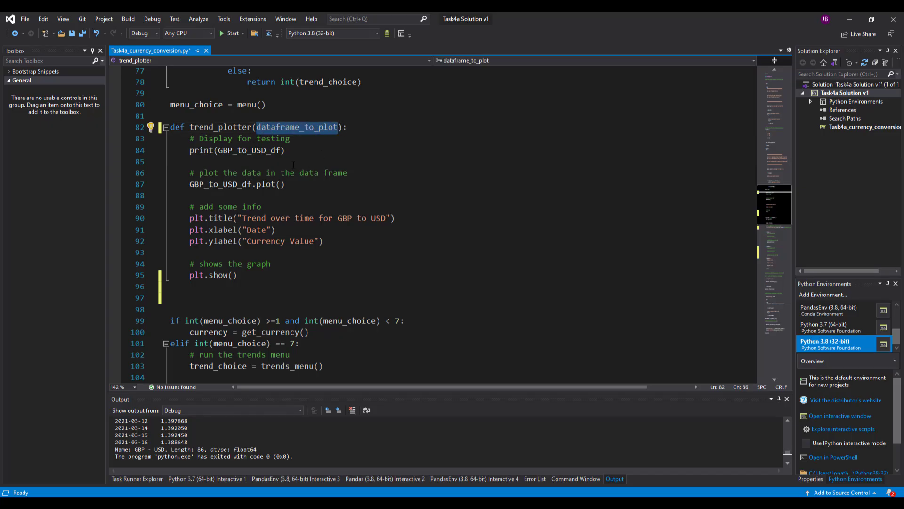
pyautogui.doubleClick(249, 150)
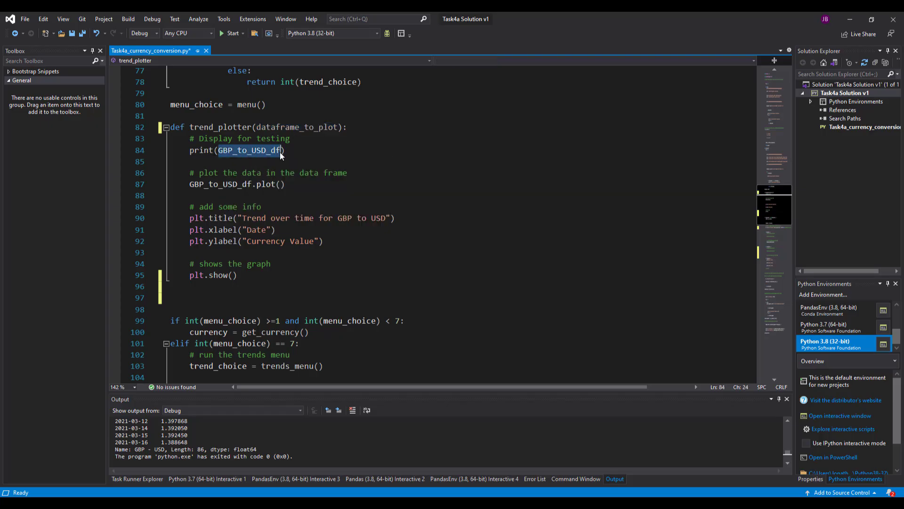
pyautogui.write('dataframe_to_plot')
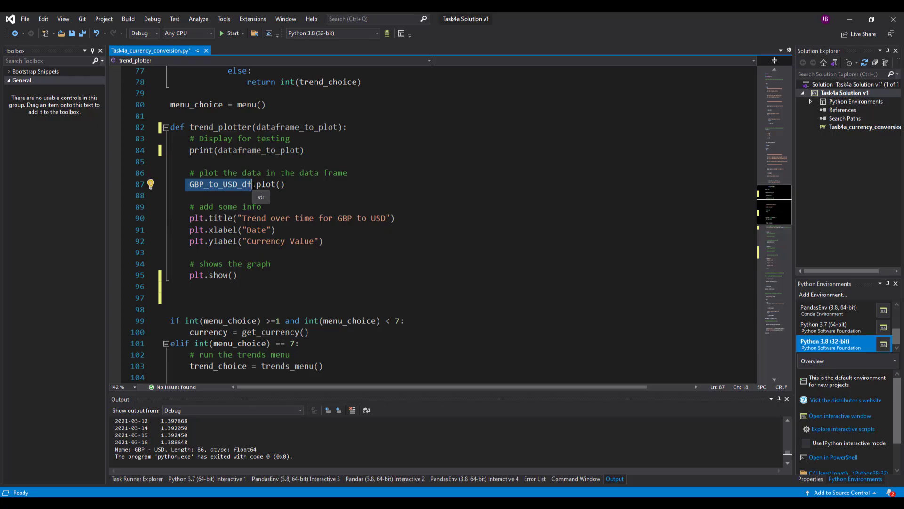
pyautogui.write('dataframe_to_plot')
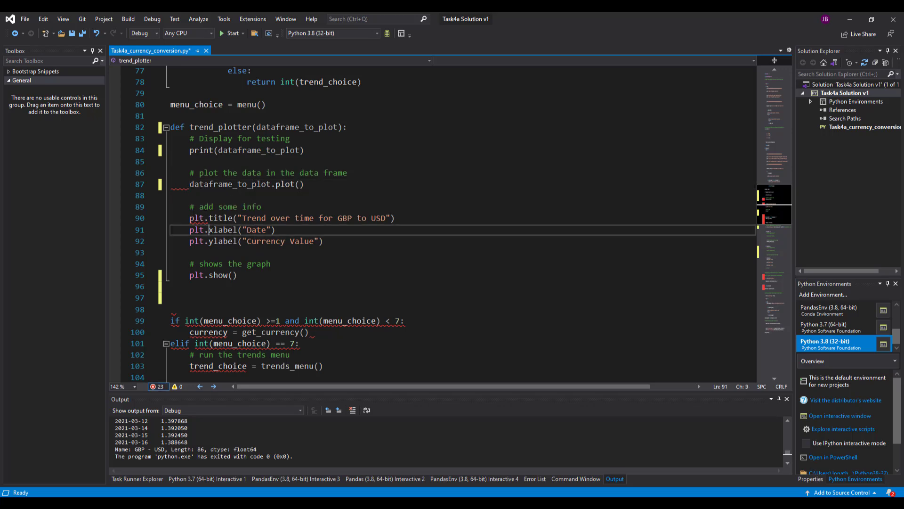
# Step: Change the graph title to "Trend over time for" plus a new choice parameter
pyautogui.click(263, 206)
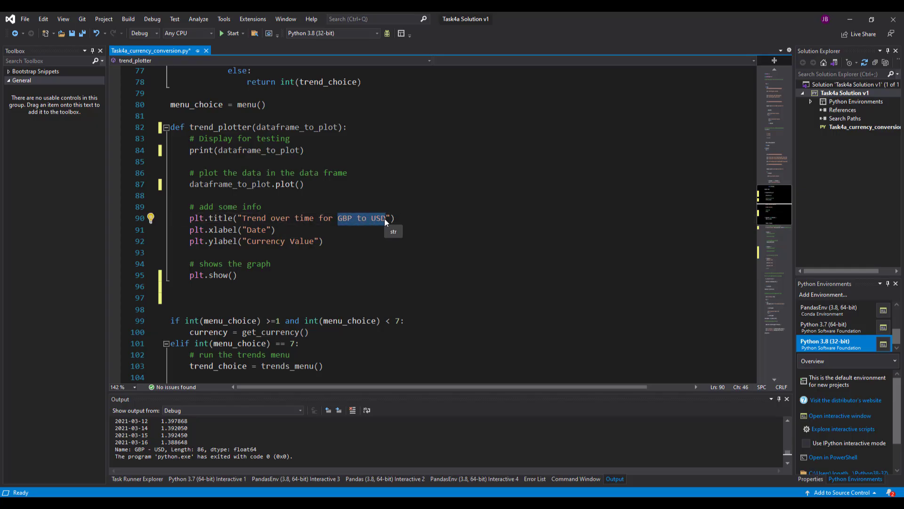
pyautogui.press('Delete')
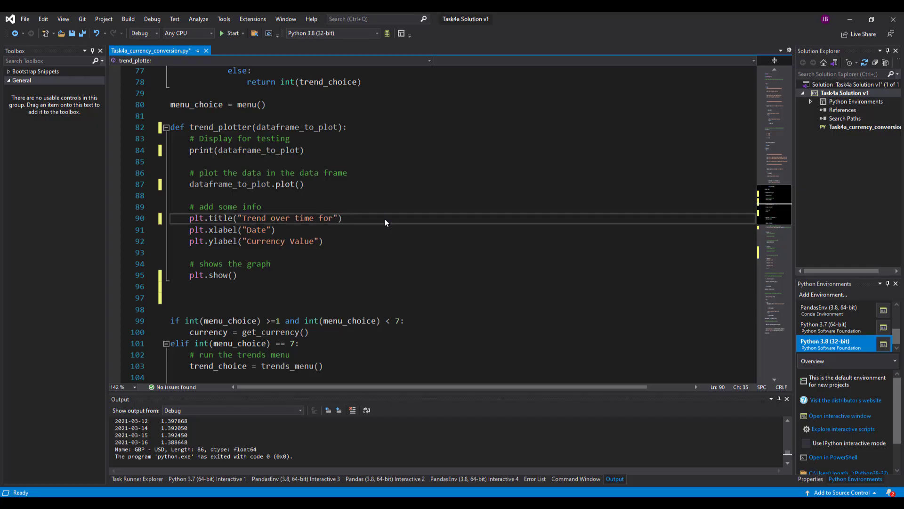
pyautogui.write(',')
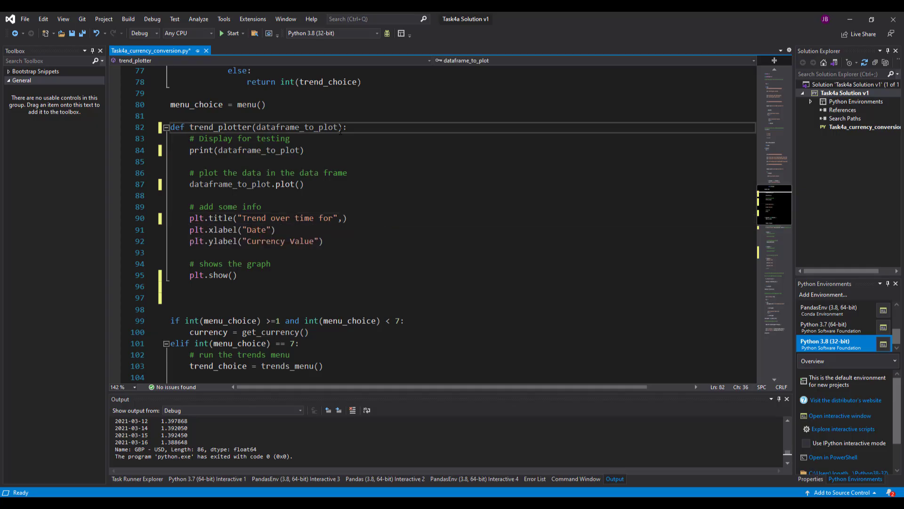
pyautogui.write(',')
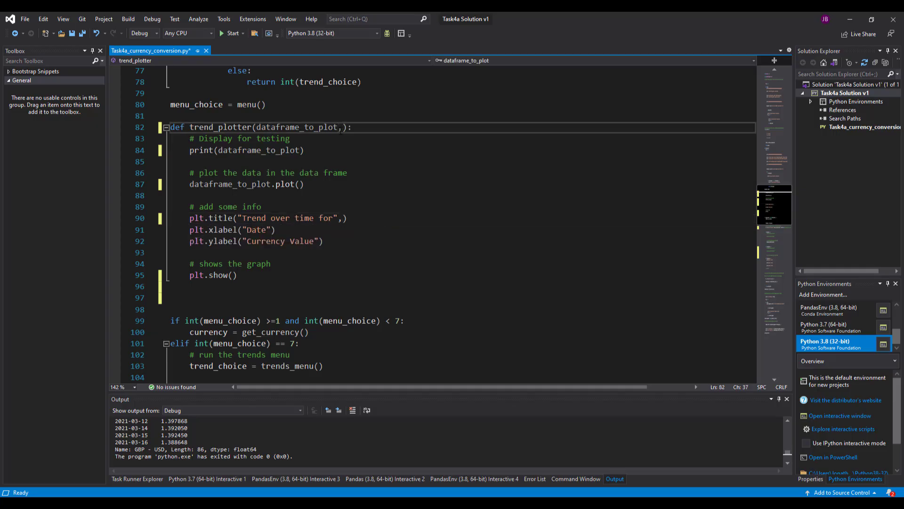
pyautogui.write('choice')
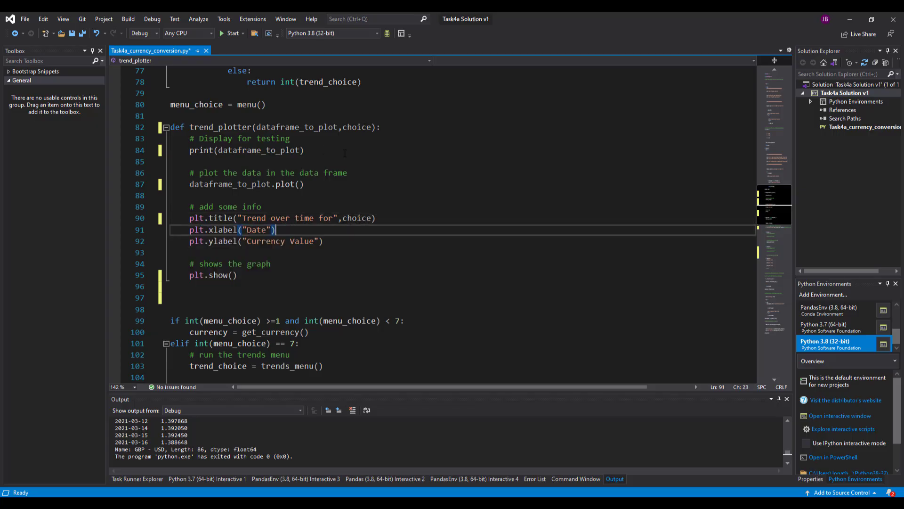
pyautogui.scroll(-3)
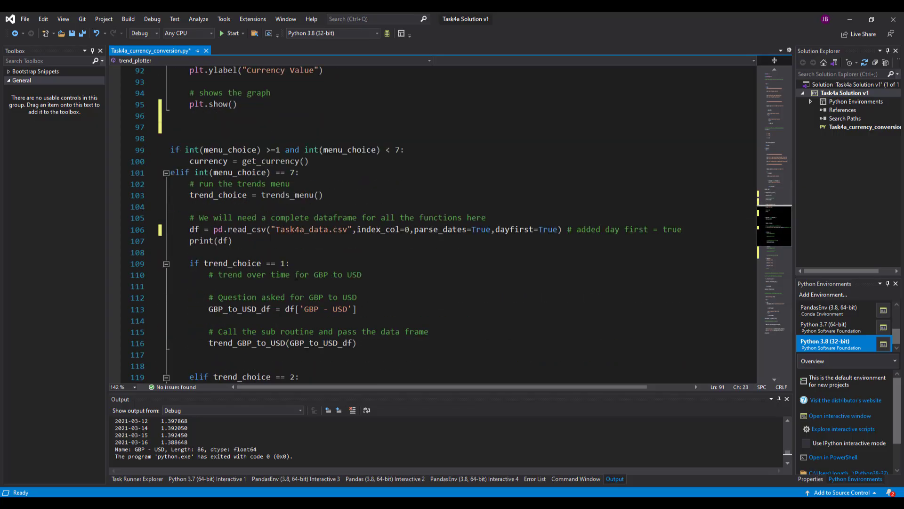
pyautogui.scroll(-3)
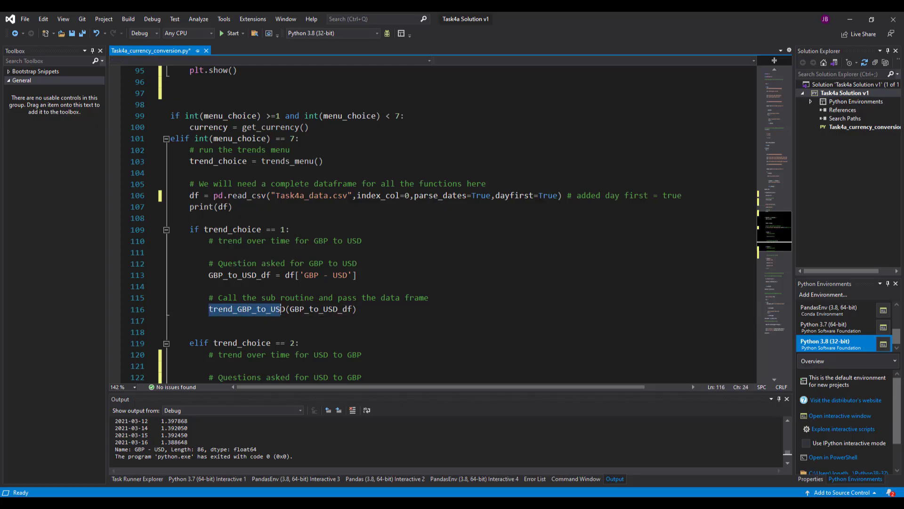
pyautogui.scroll(3)
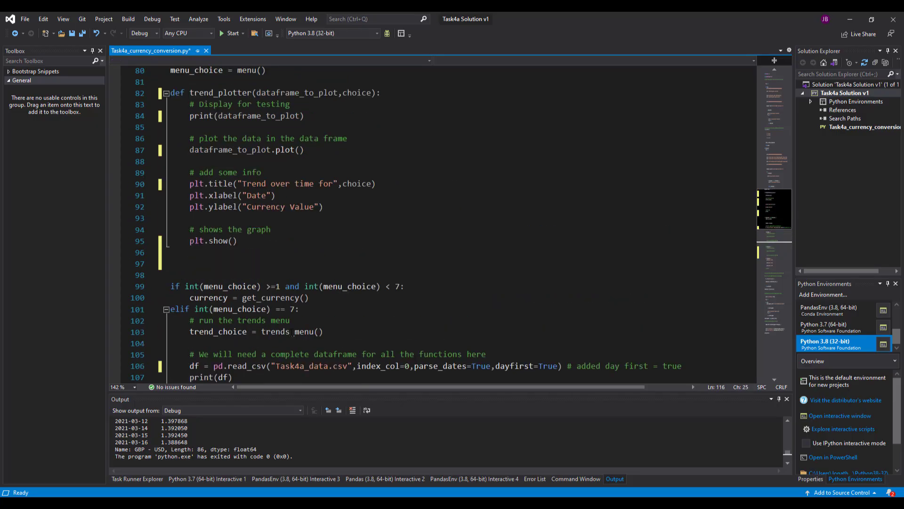
pyautogui.doubleClick(218, 194)
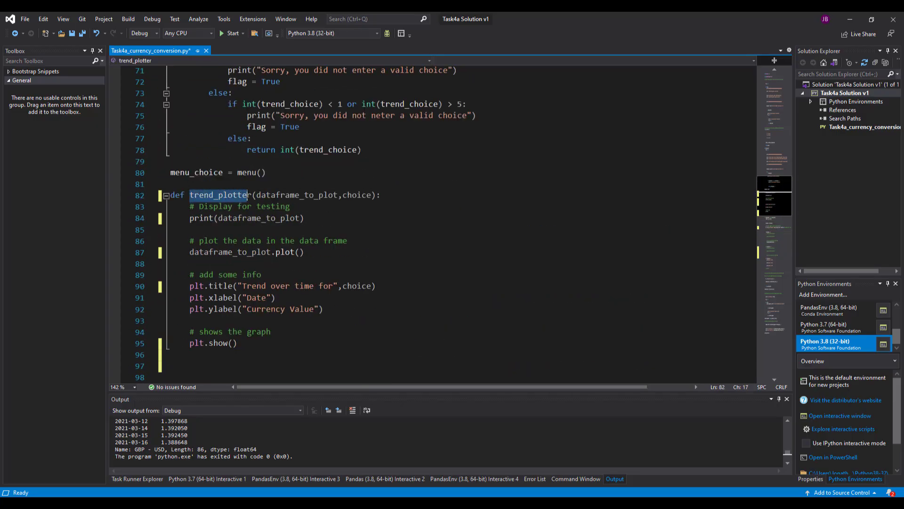
pyautogui.scroll(-3)
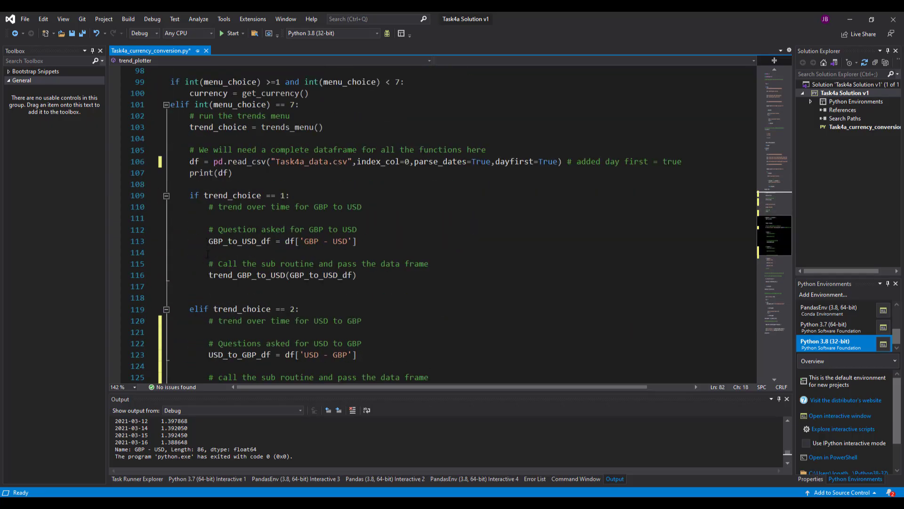
pyautogui.doubleClick(247, 274)
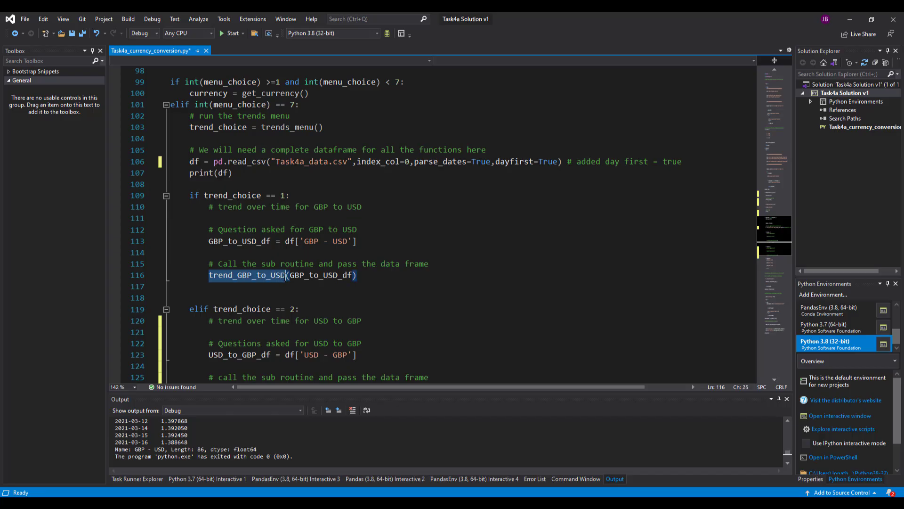
pyautogui.write('trend_plotter')
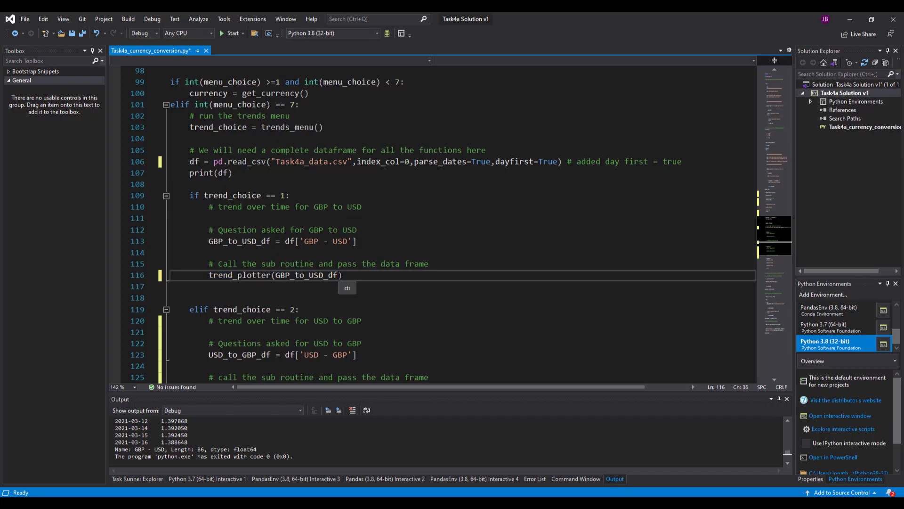
pyautogui.write(',""')
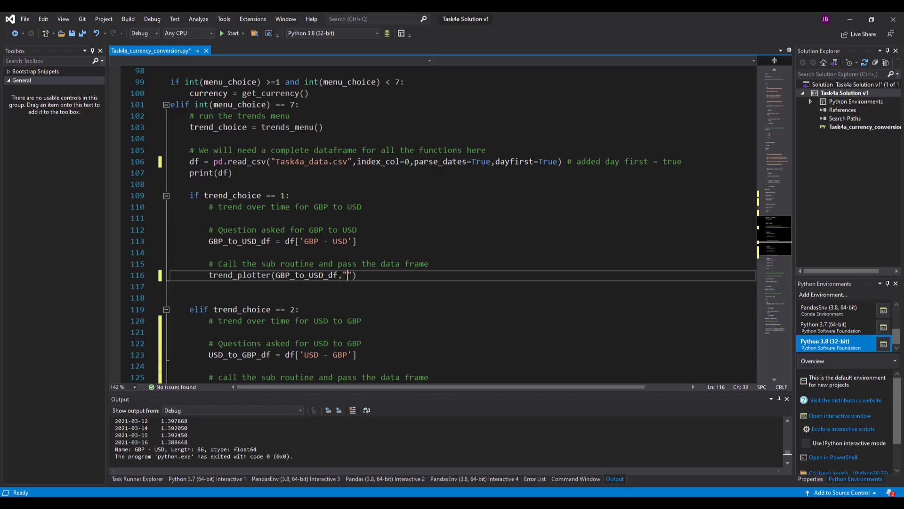
pyautogui.write('GBP -')
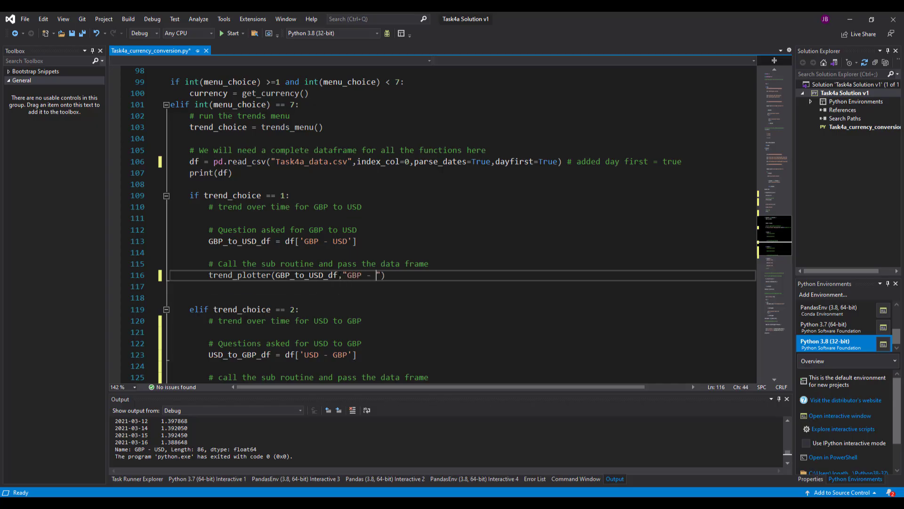
pyautogui.write('USD')
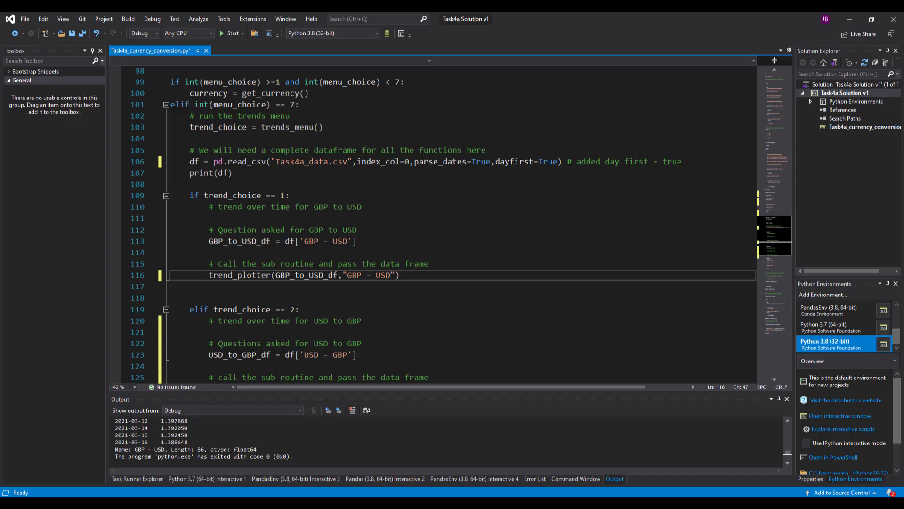
pyautogui.doubleClick(307, 275)
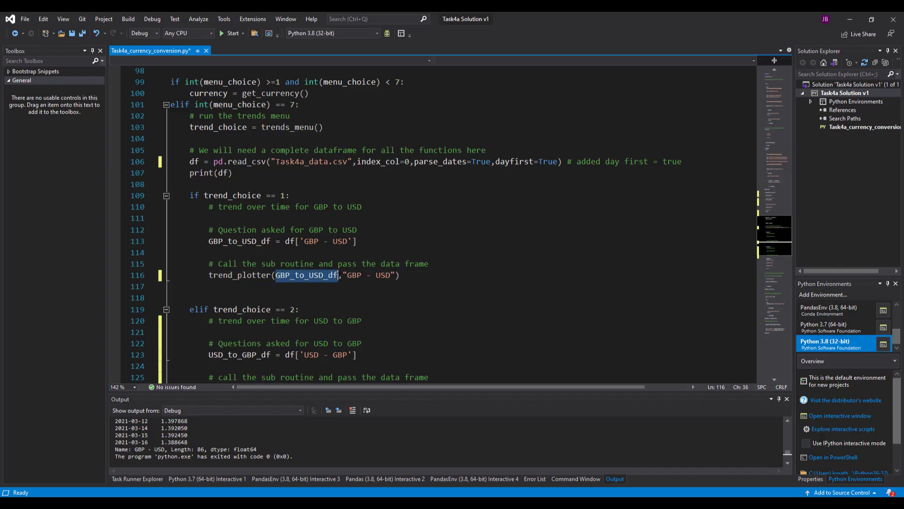
pyautogui.scroll(3)
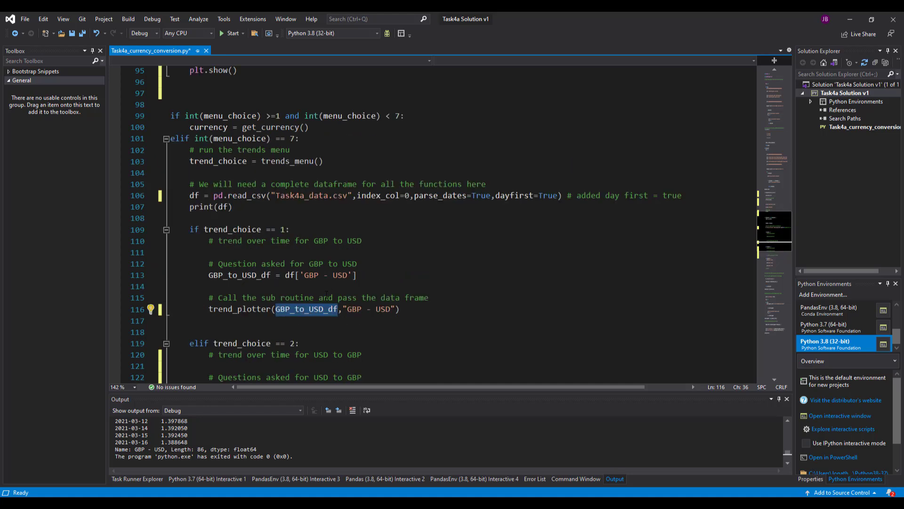
pyautogui.scroll(3)
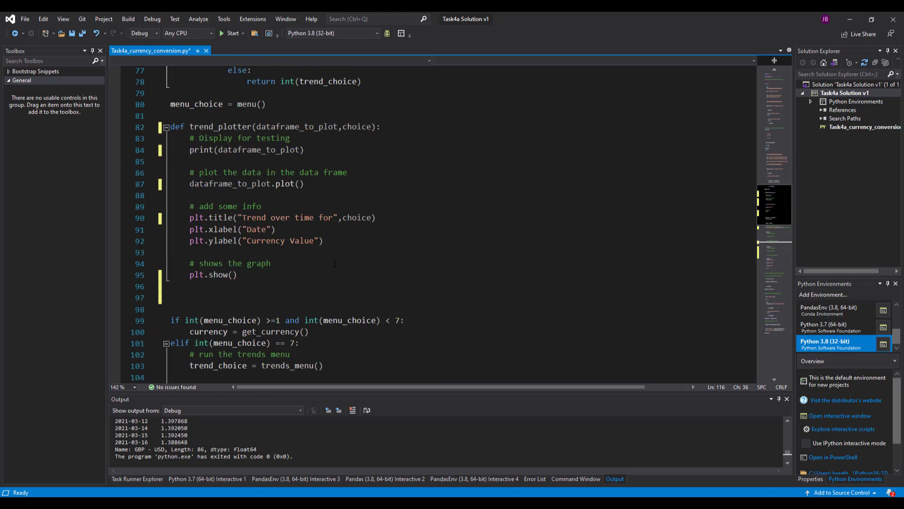
pyautogui.doubleClick(277, 194)
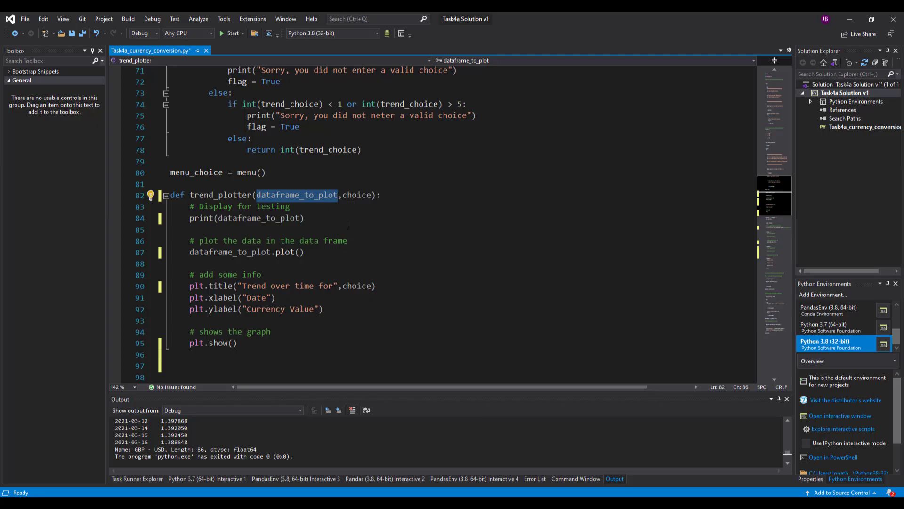
pyautogui.moveTo(284, 202)
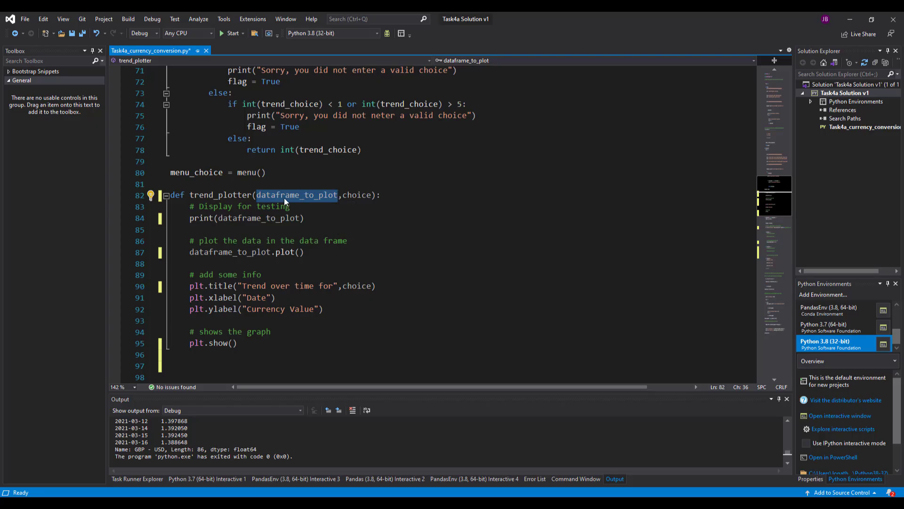
pyautogui.moveTo(297, 199)
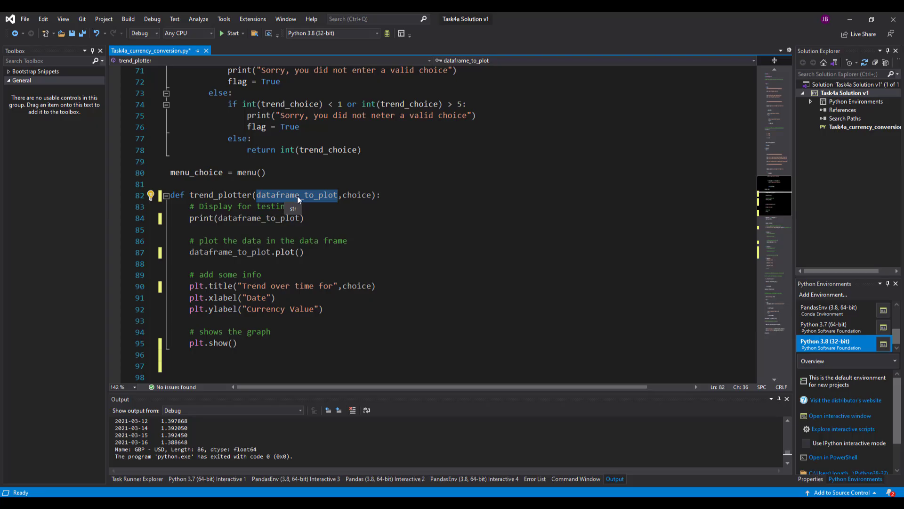
pyautogui.click(356, 194)
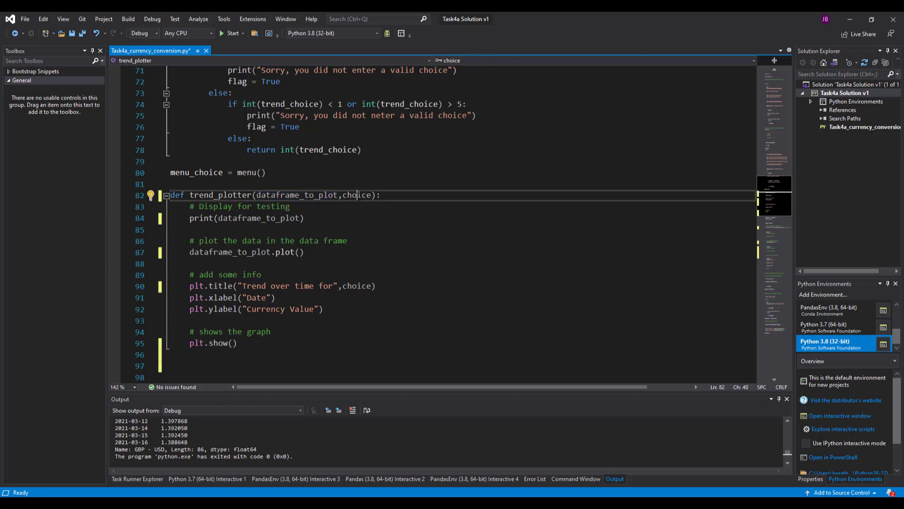
pyautogui.scroll(-3)
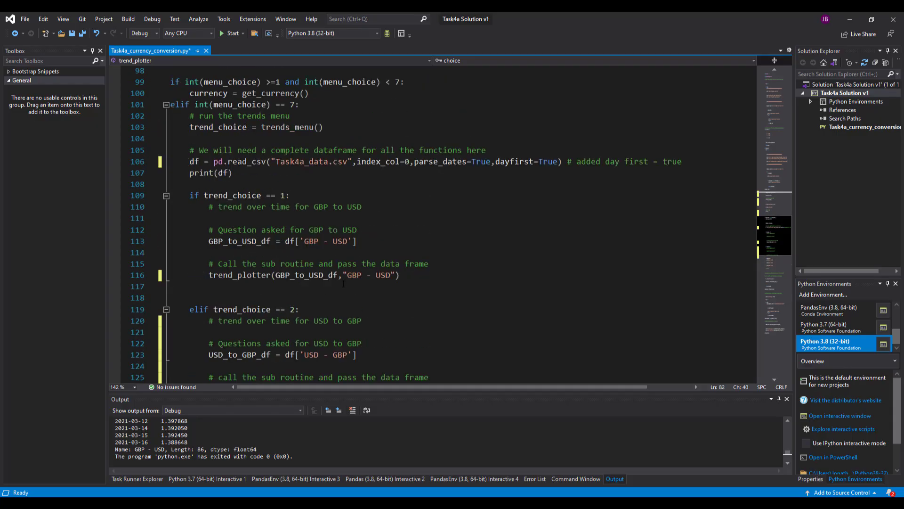
pyautogui.doubleClick(367, 275)
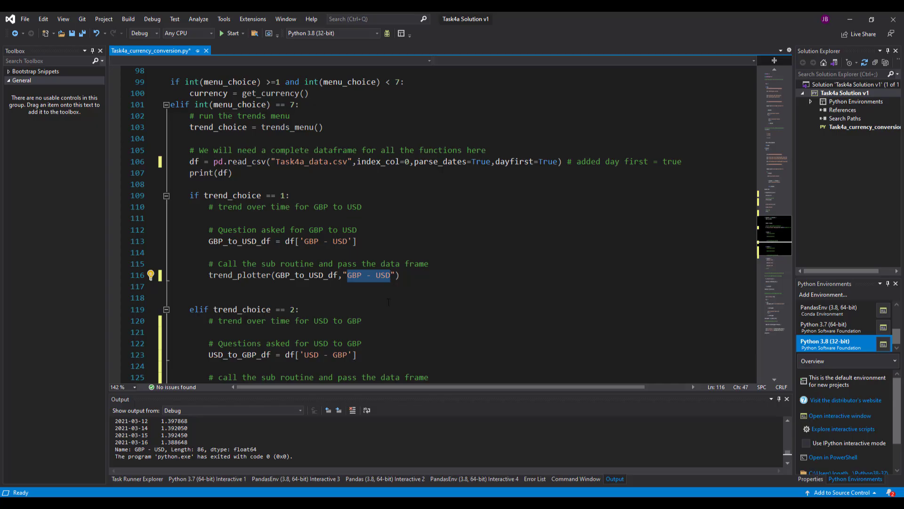
pyautogui.scroll(3)
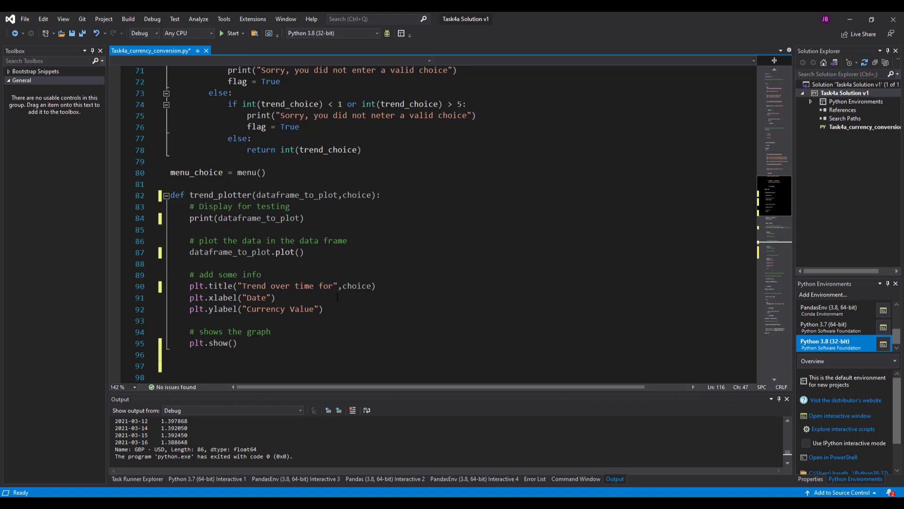
pyautogui.scroll(-3)
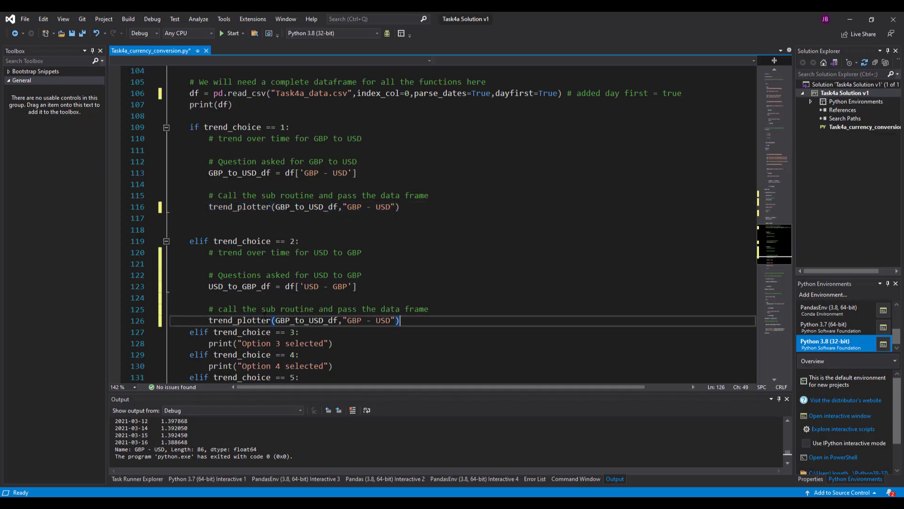
# Step: Make option 2 call trend_plotter with USD_to_GBP_df and the title "USD - GBP"
pyautogui.write('USD')
pyautogui.press('enter')
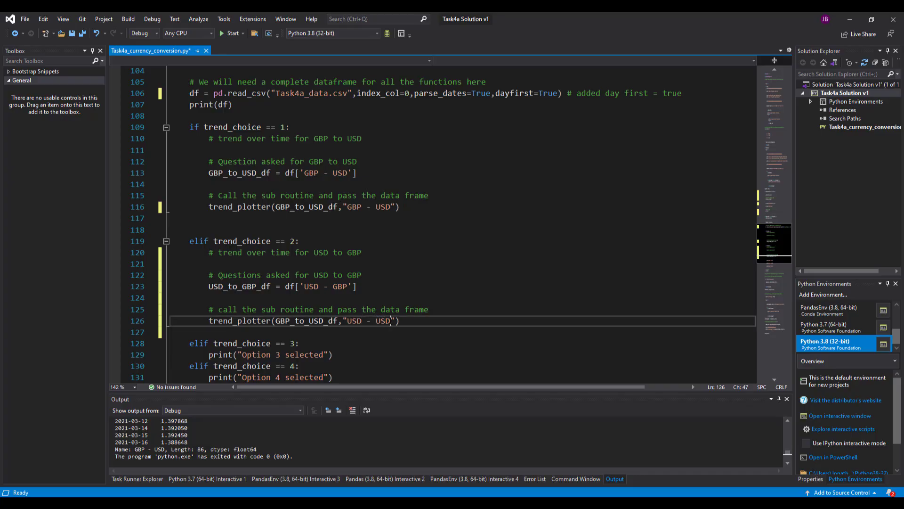
pyautogui.write('GBP')
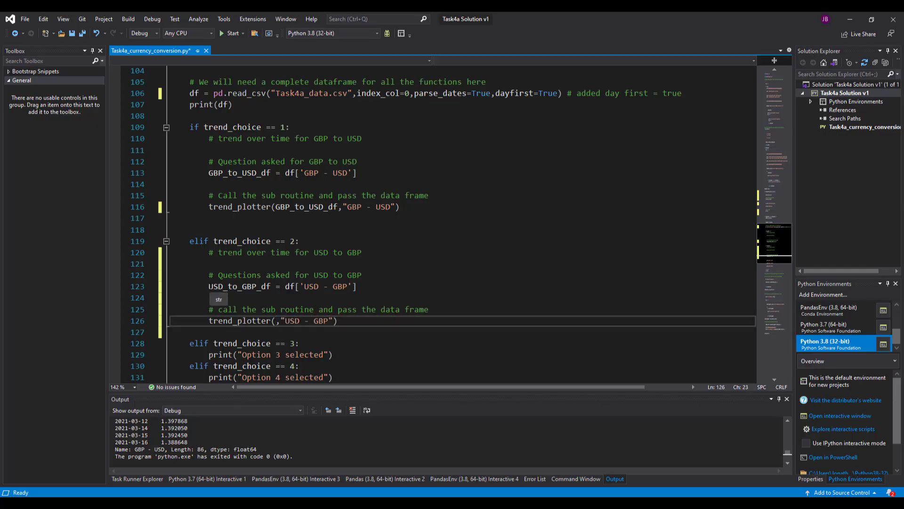
pyautogui.doubleClick(240, 286)
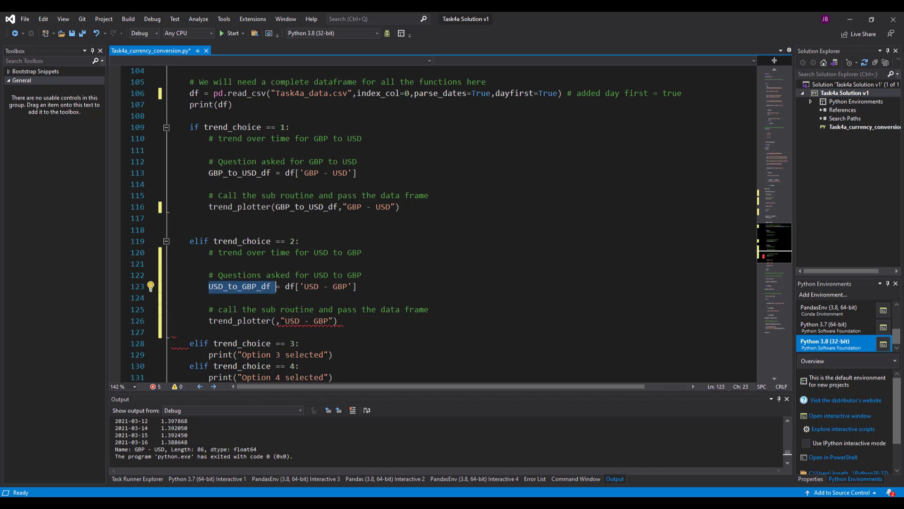
pyautogui.click(288, 320)
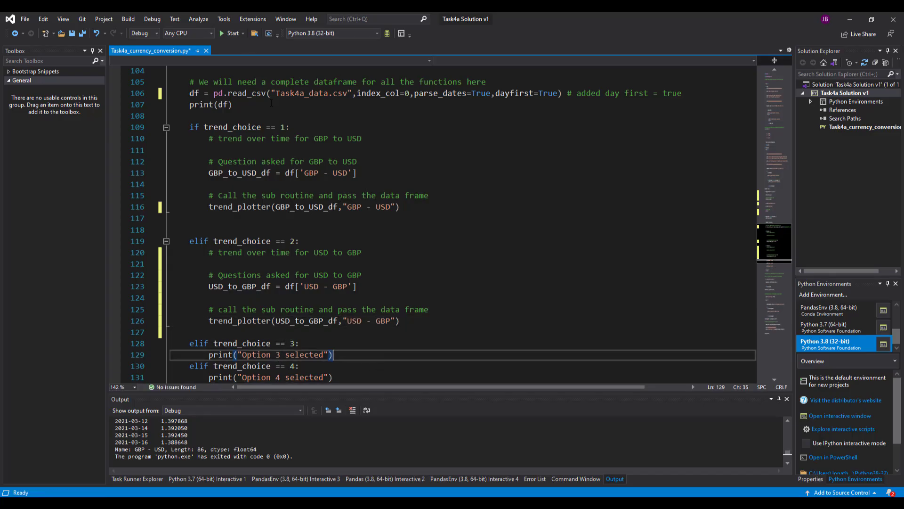
pyautogui.scroll(3)
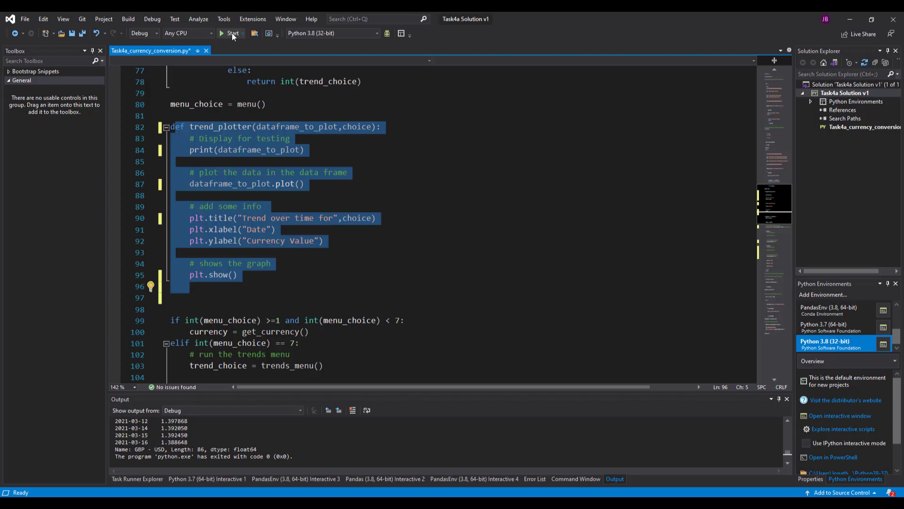
# Step: After the 'str' exception, store "Trend over time for",choice in strChoice and title the plot with it
pyautogui.click(232, 33)
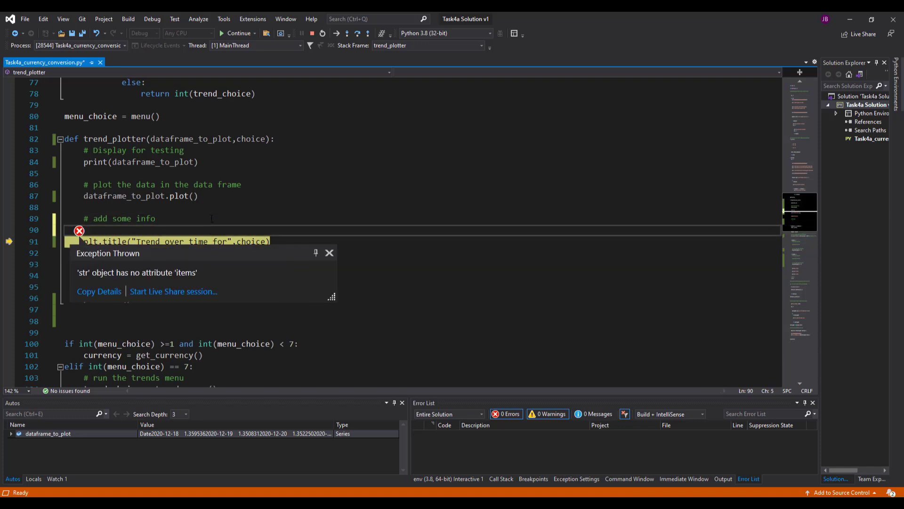
pyautogui.write('str(')
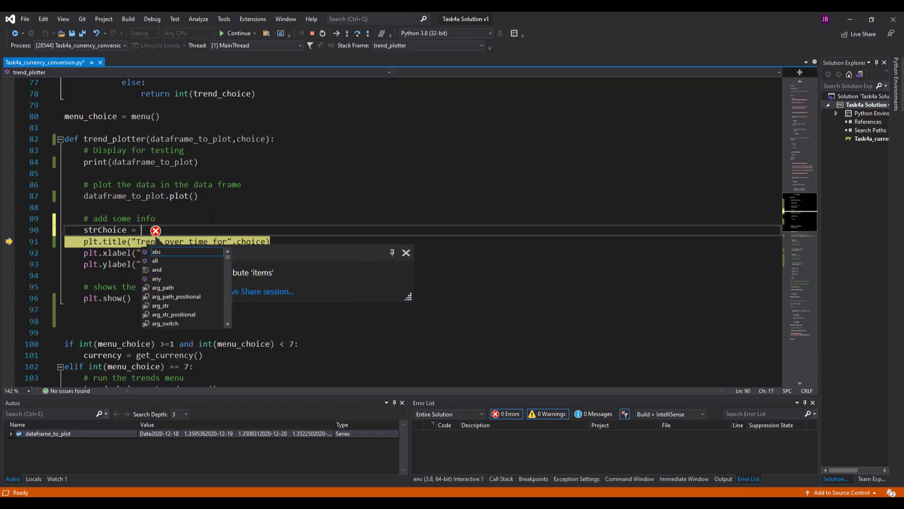
pyautogui.write('choice')
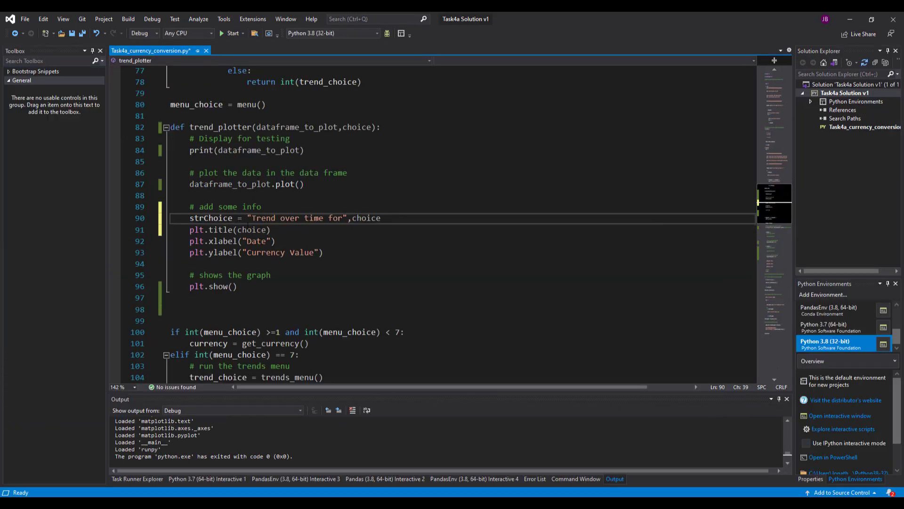
pyautogui.doubleClick(251, 229)
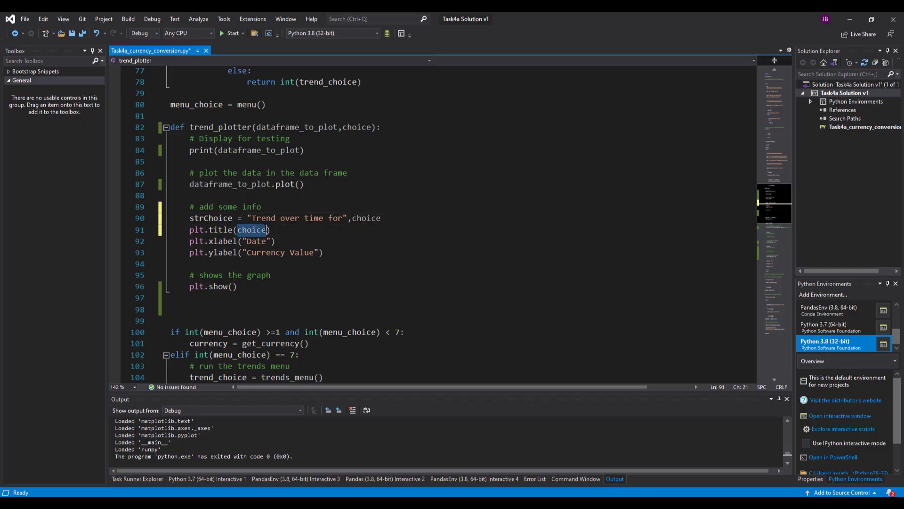
pyautogui.write('str,')
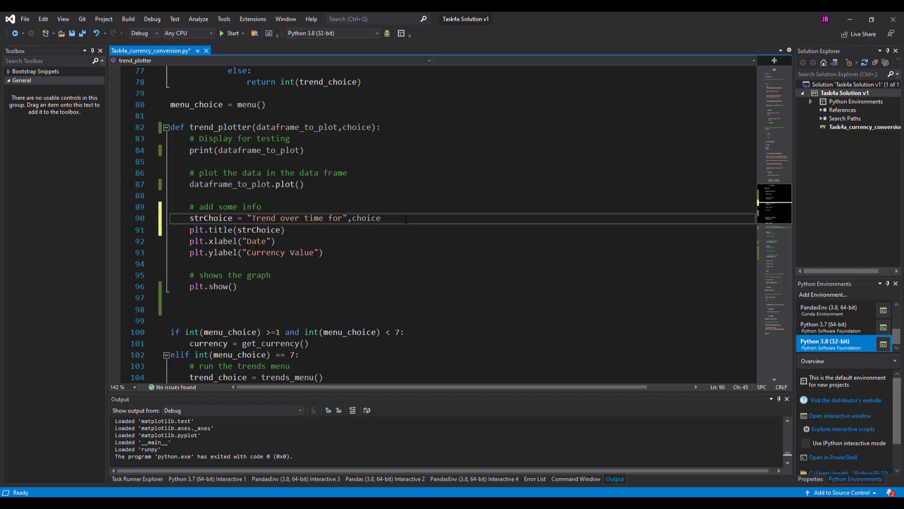
pyautogui.click(233, 33)
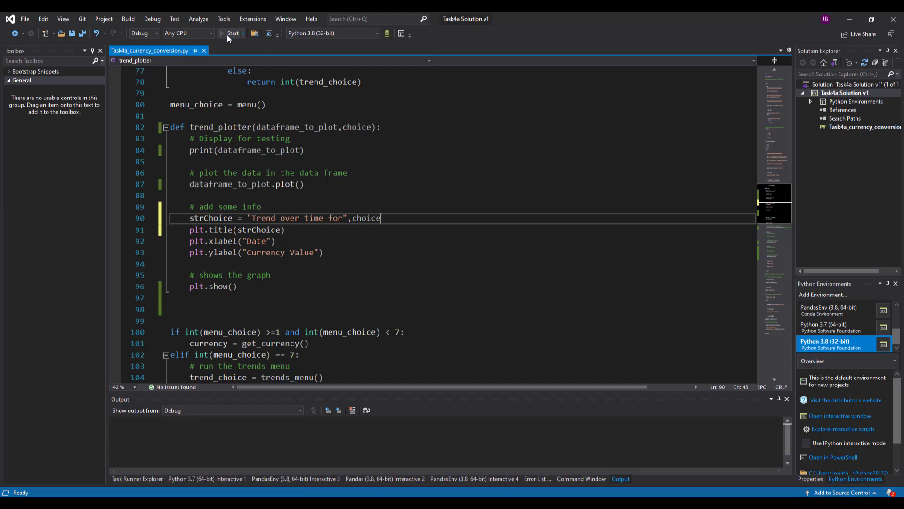
# Step: Run the script with 7 then 1 to view the GBP - USD trend graph
pyautogui.click(232, 33)
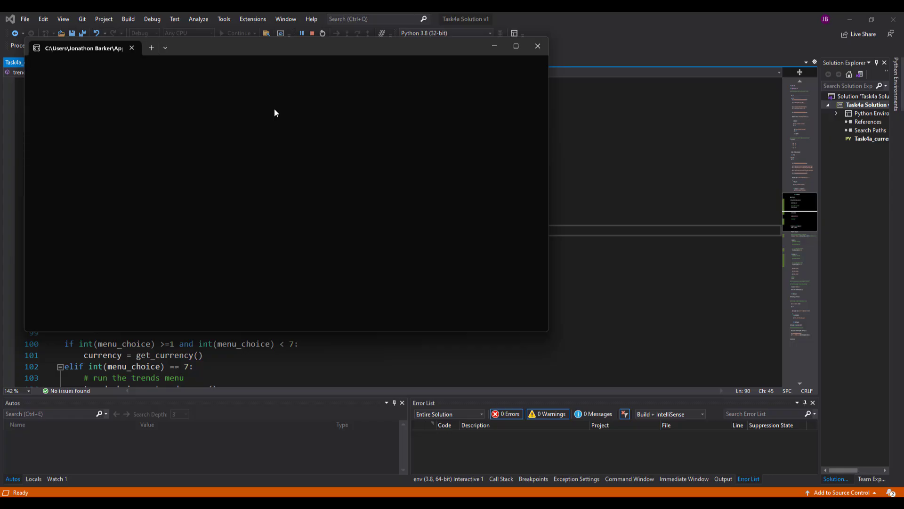
pyautogui.write('1-5): 1')
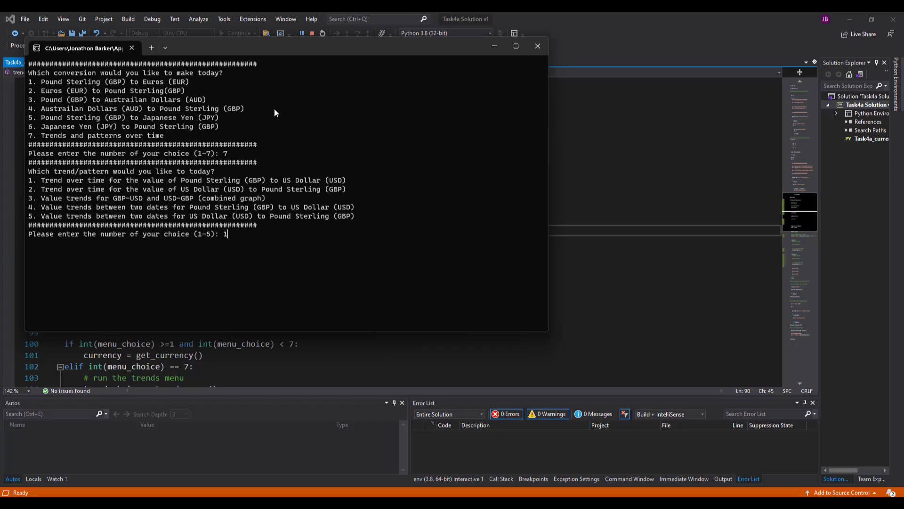
pyautogui.press('Return')
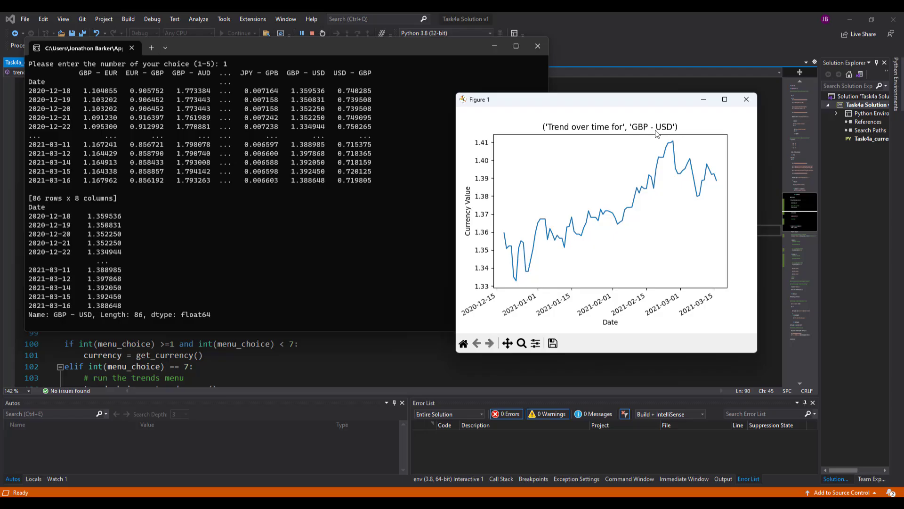
pyautogui.moveTo(312, 37)
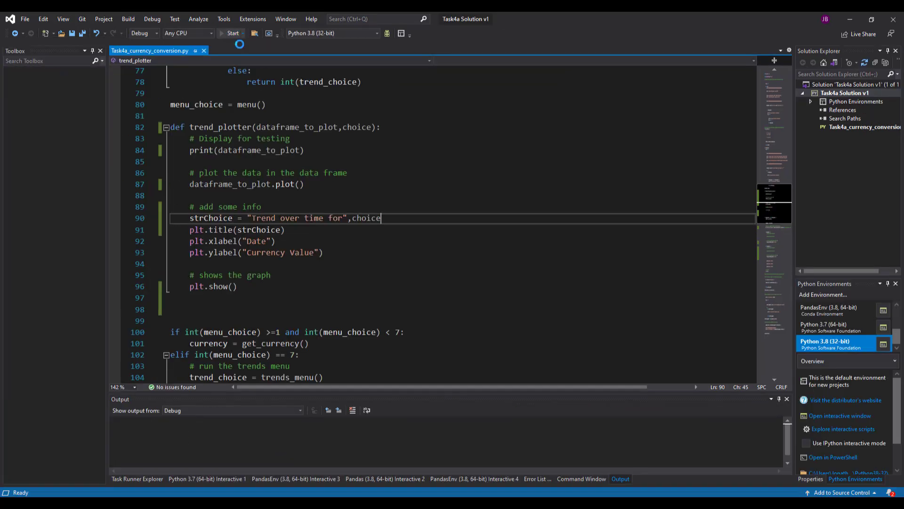
# Step: Run the script with trend 2 to view the USD - GBP graph, then close it
pyautogui.click(233, 33)
pyautogui.write('7')
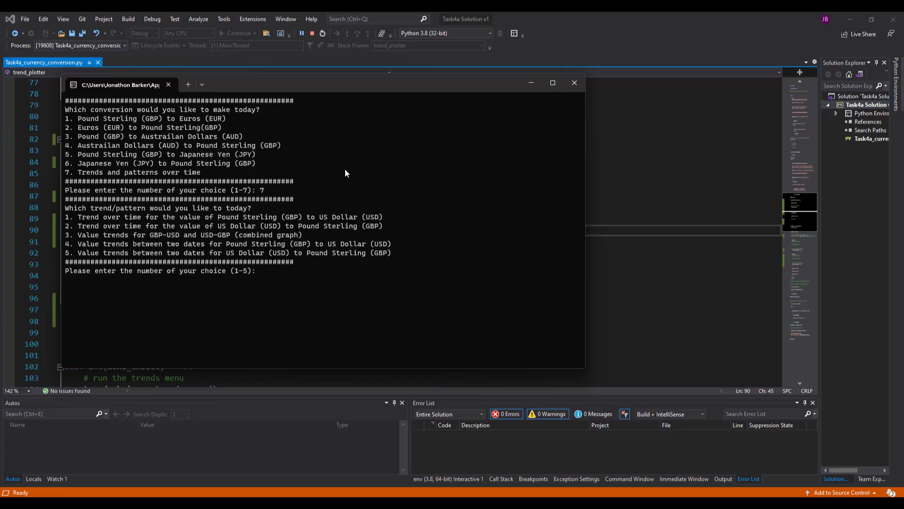
pyautogui.write('2')
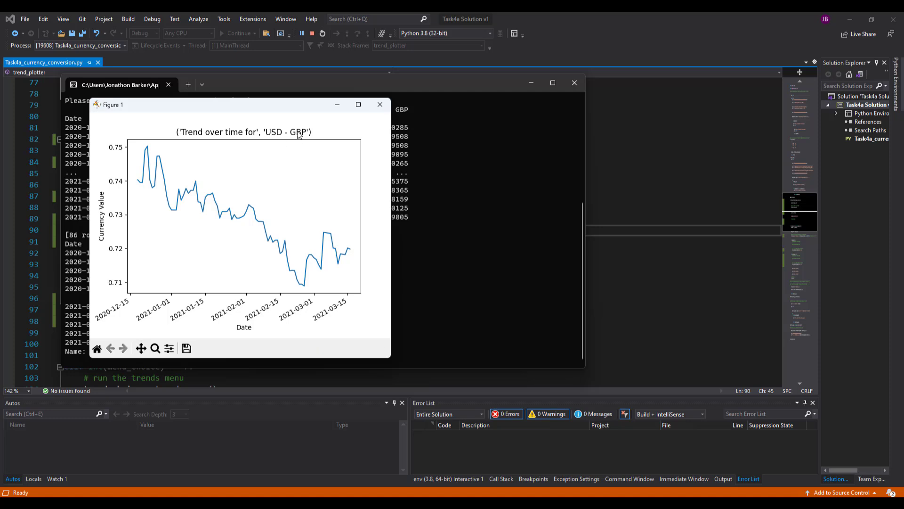
pyautogui.moveTo(337, 48)
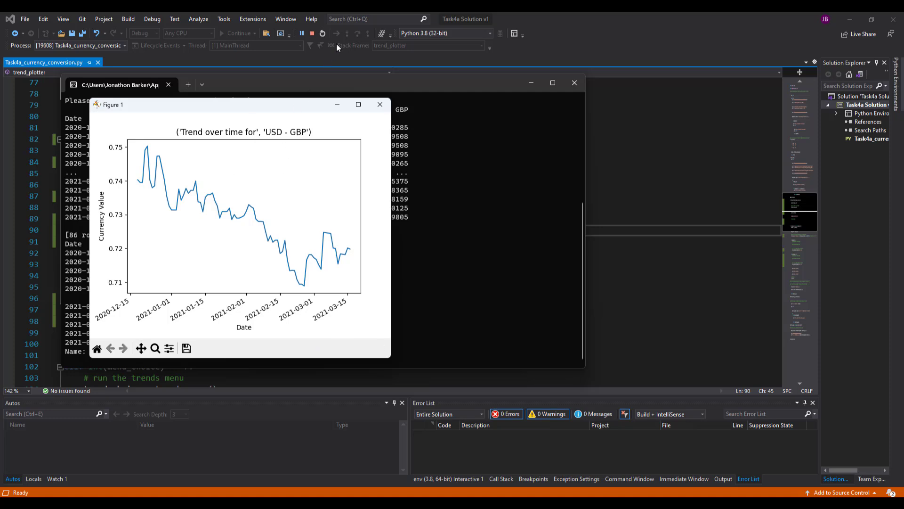
pyautogui.click(380, 104)
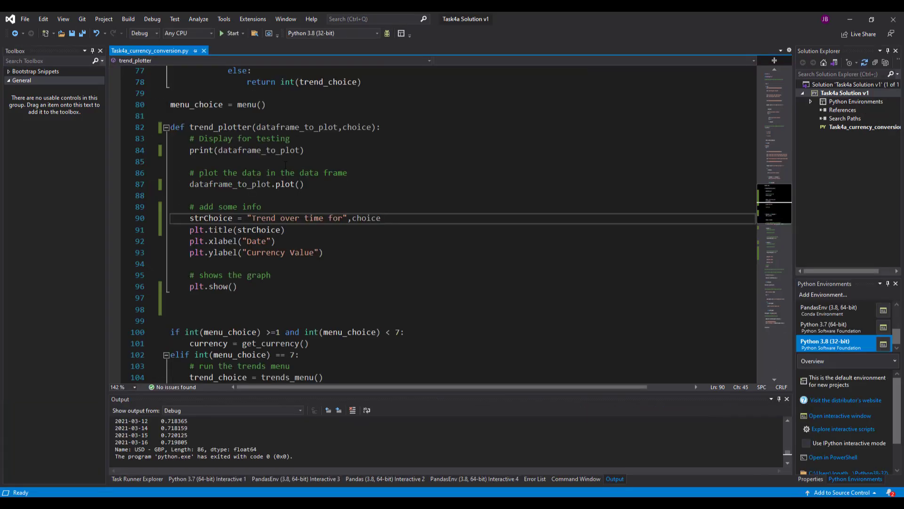
pyautogui.scroll(3)
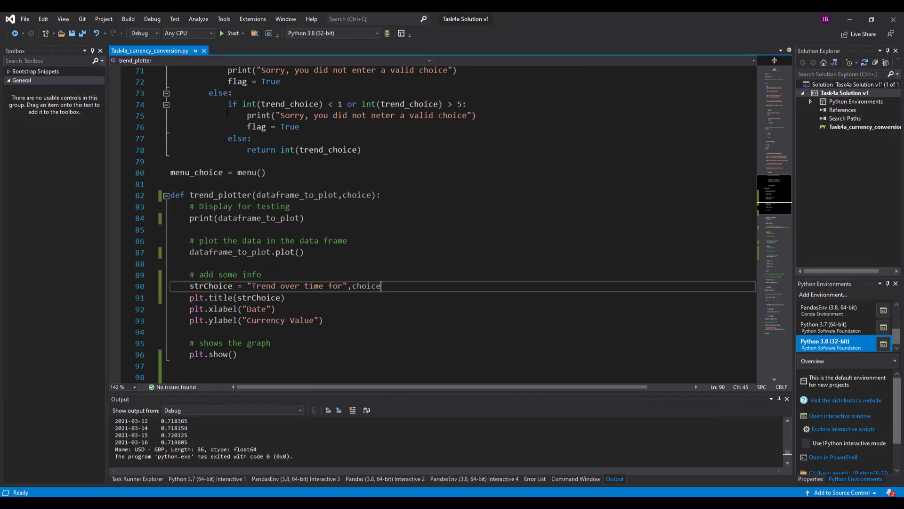
pyautogui.click(234, 33)
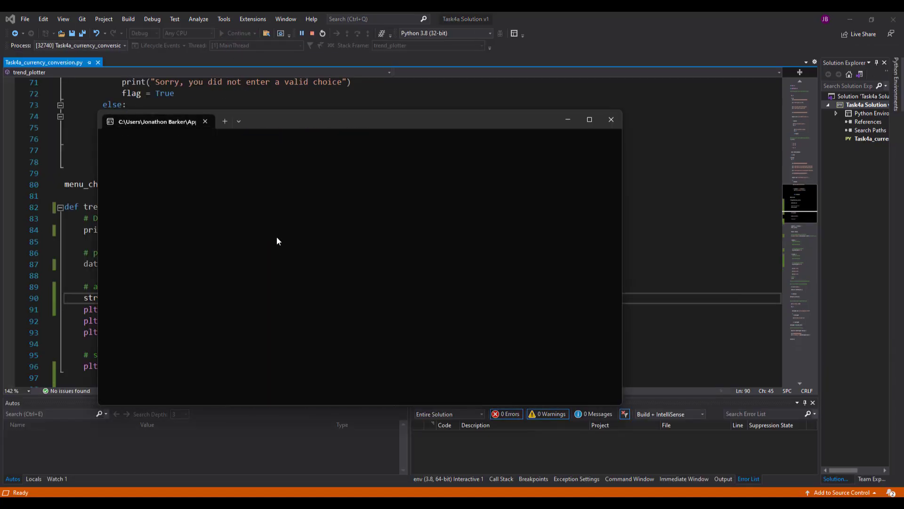
pyautogui.write('7')
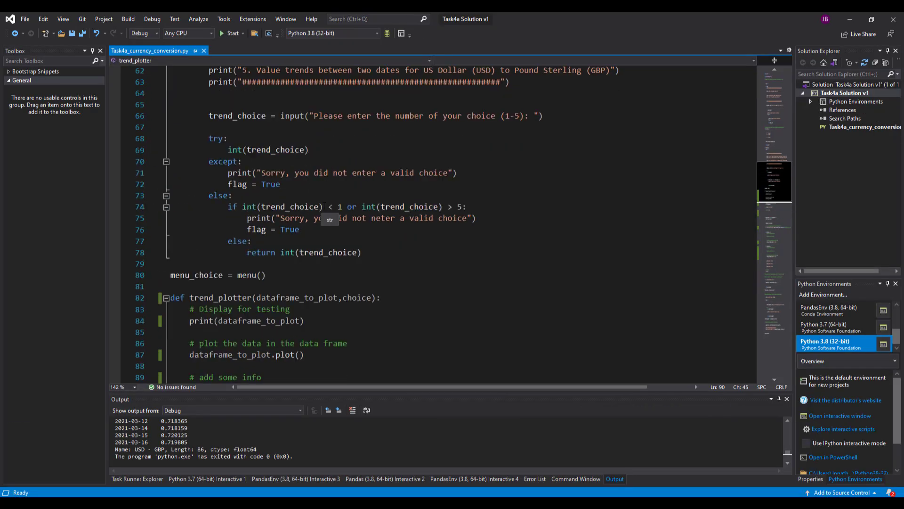
pyautogui.scroll(-3)
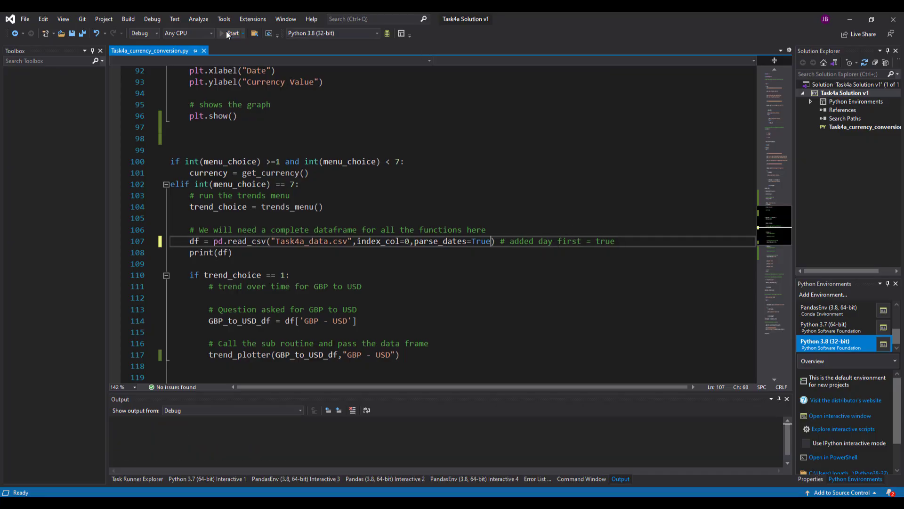
# Step: Run the currency script and choose menu option 7, trends and patterns over time
pyautogui.click(231, 33)
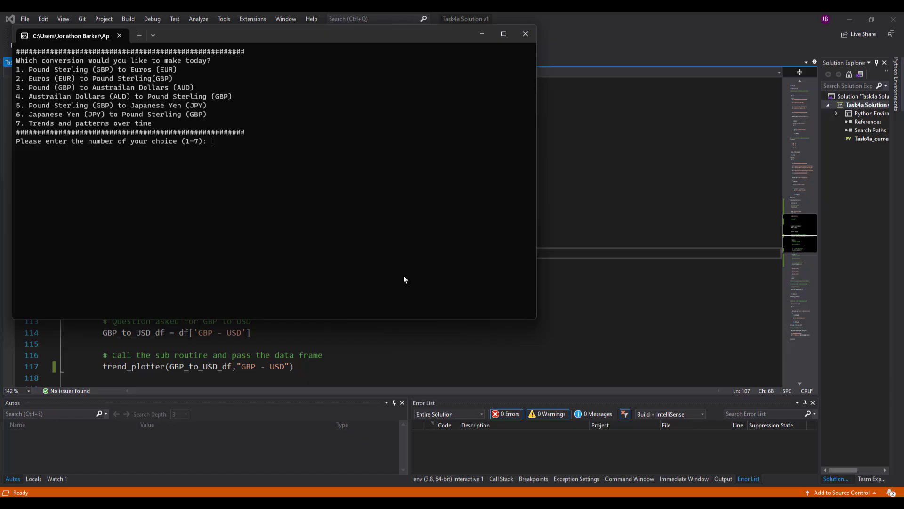
pyautogui.write('7')
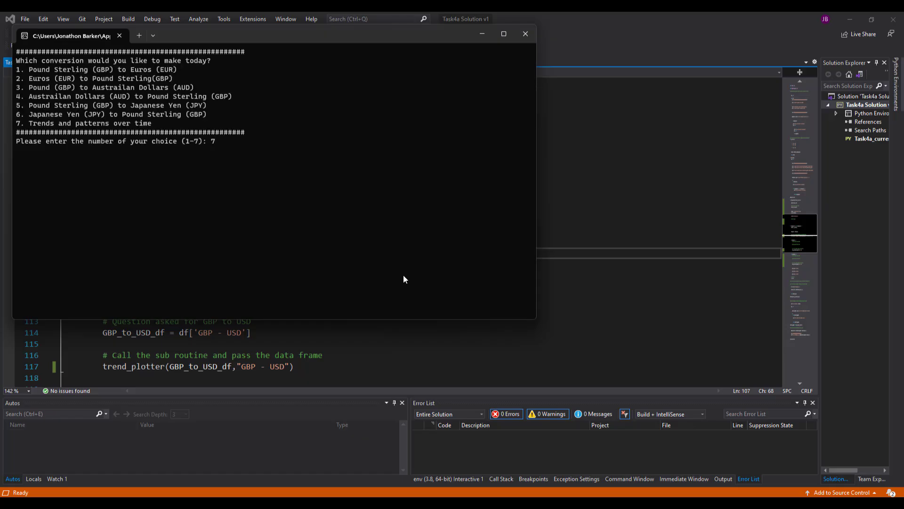
pyautogui.press('Return')
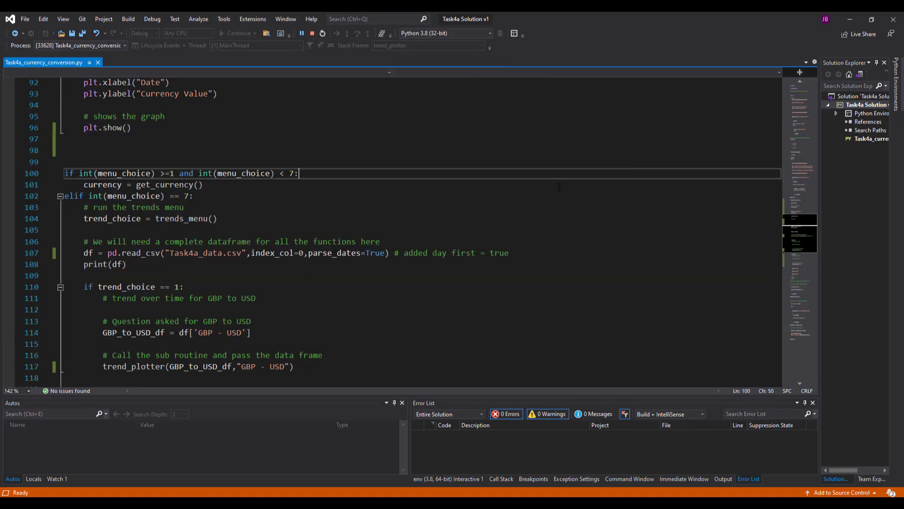
# Step: Retype the Task4a_data.csv read_csv call with parse_dates=True and dayfirst=True
pyautogui.click(421, 252)
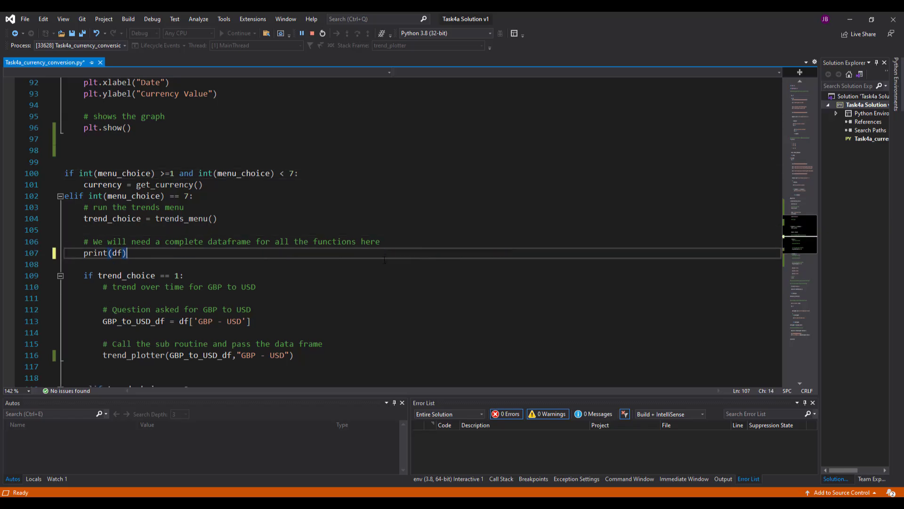
pyautogui.write('df = pd.read_csv("Task4a_data.csv",index_col=0,parse_dates=True,) # added day first = true')
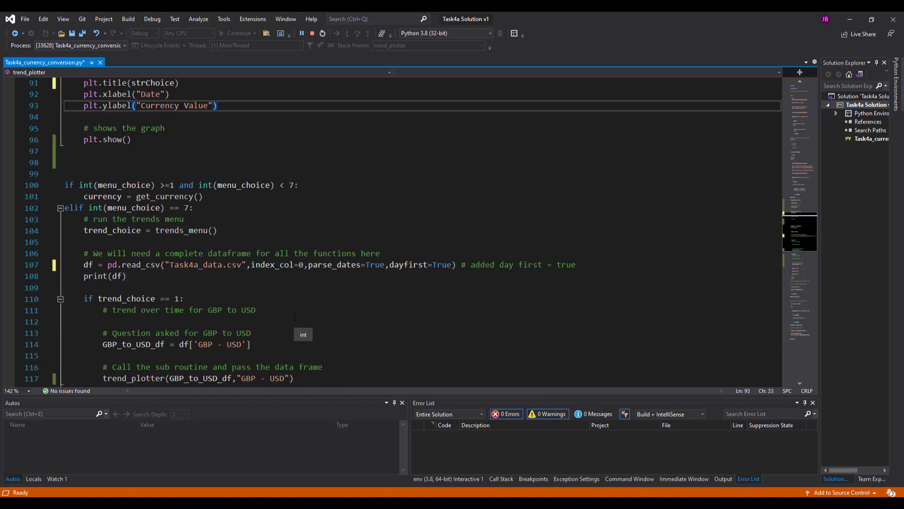
pyautogui.scroll(-3)
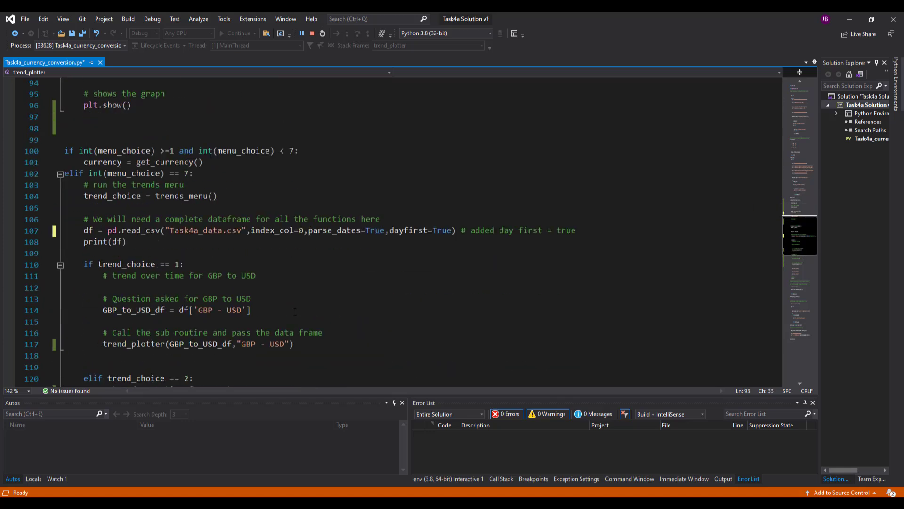
pyautogui.scroll(-3)
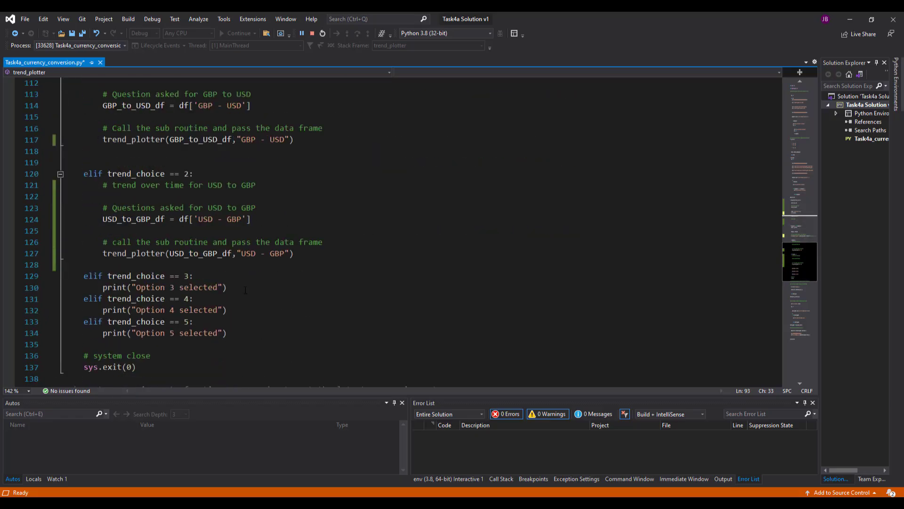
pyautogui.scroll(3)
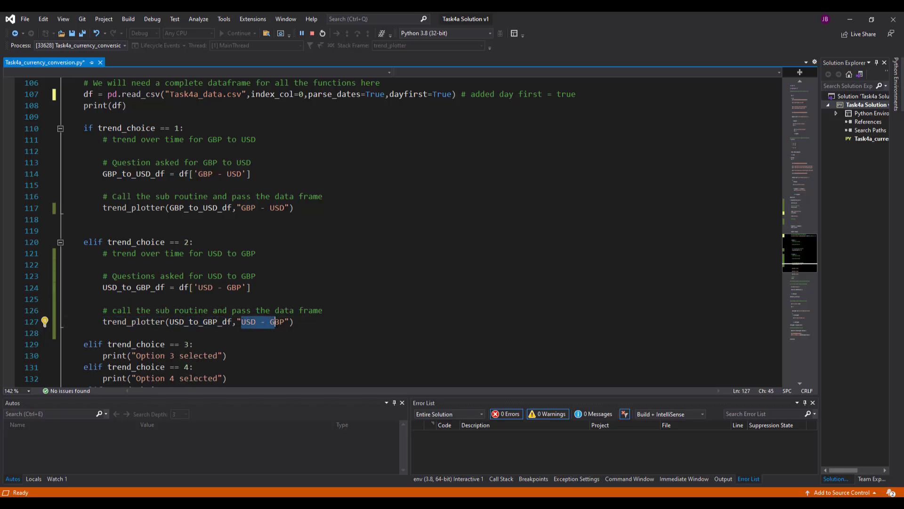
pyautogui.scroll(3)
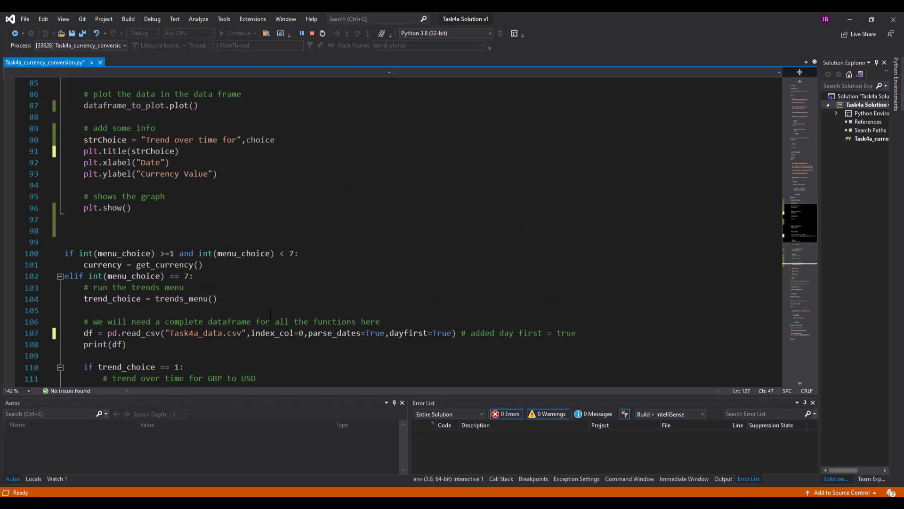
pyautogui.scroll(3)
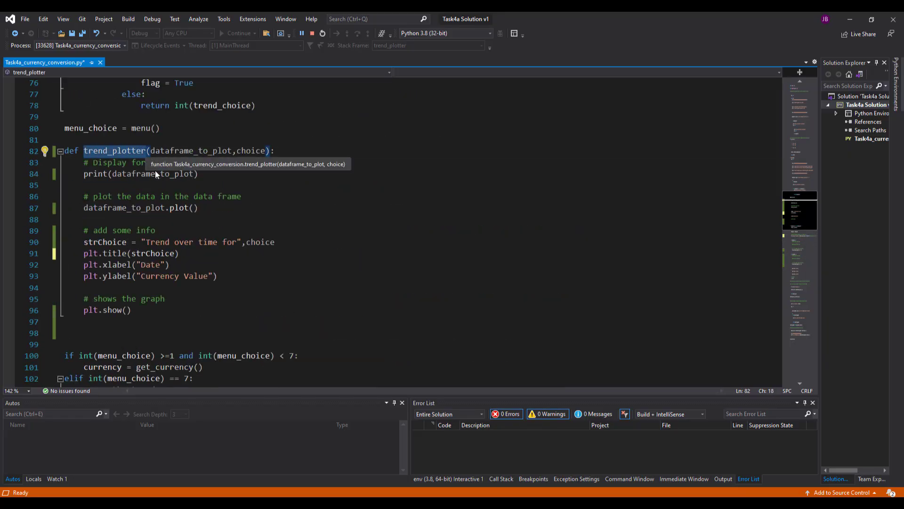
pyautogui.click(151, 151)
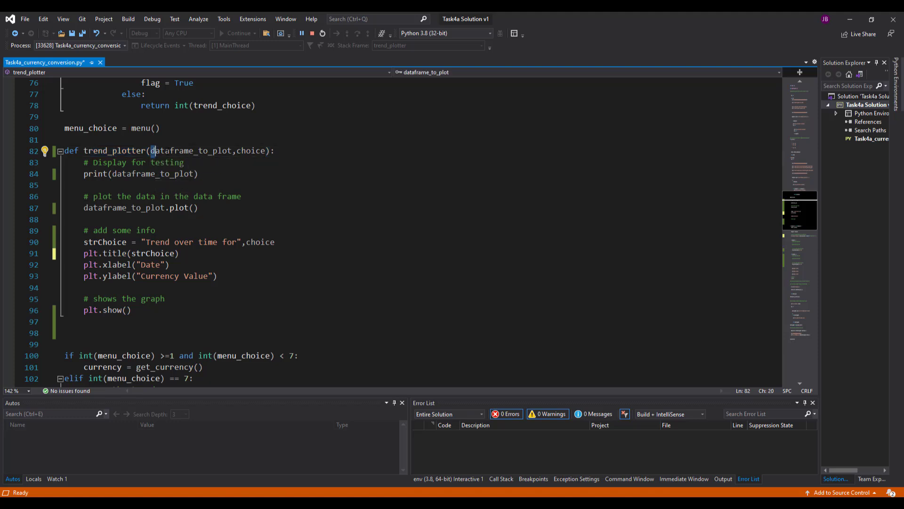
pyautogui.doubleClick(190, 151)
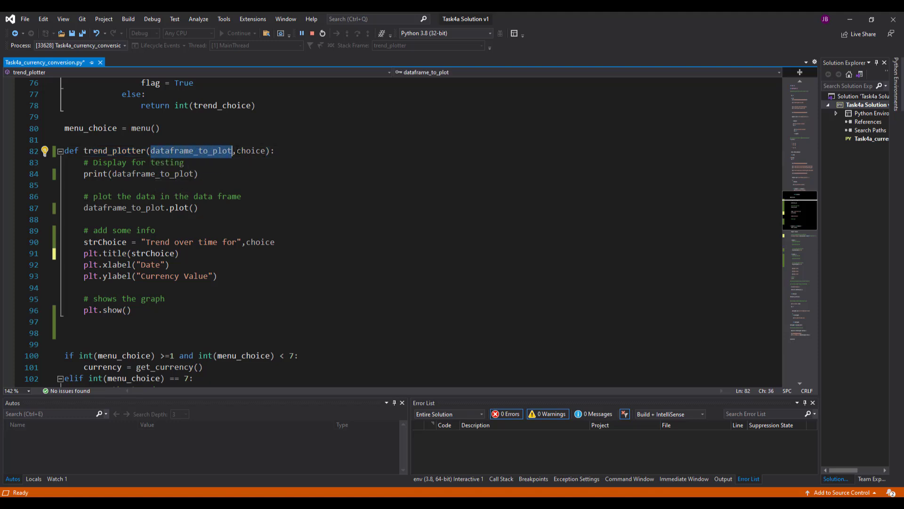
pyautogui.doubleClick(250, 151)
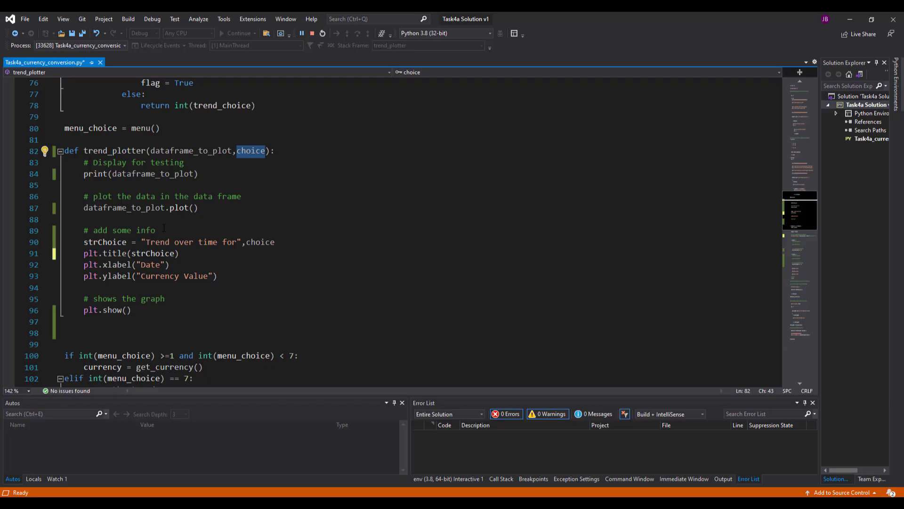
pyautogui.click(84, 173)
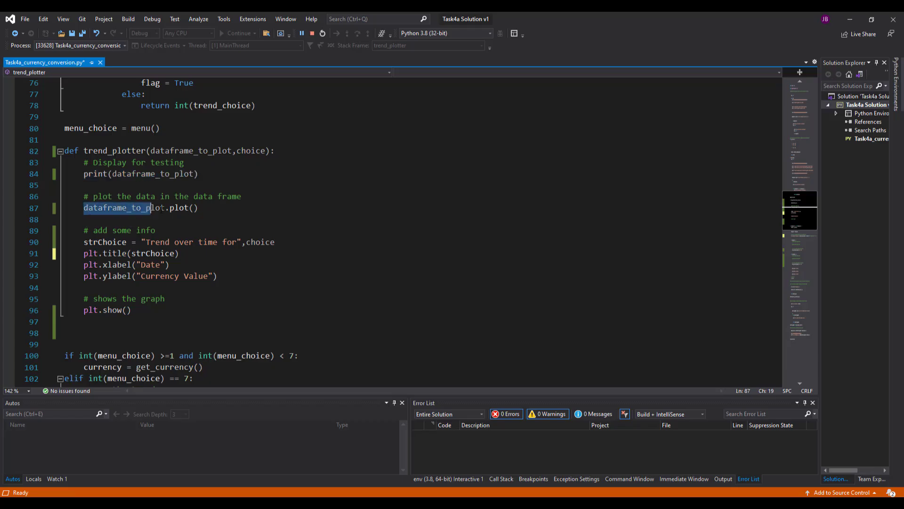
pyautogui.click(102, 242)
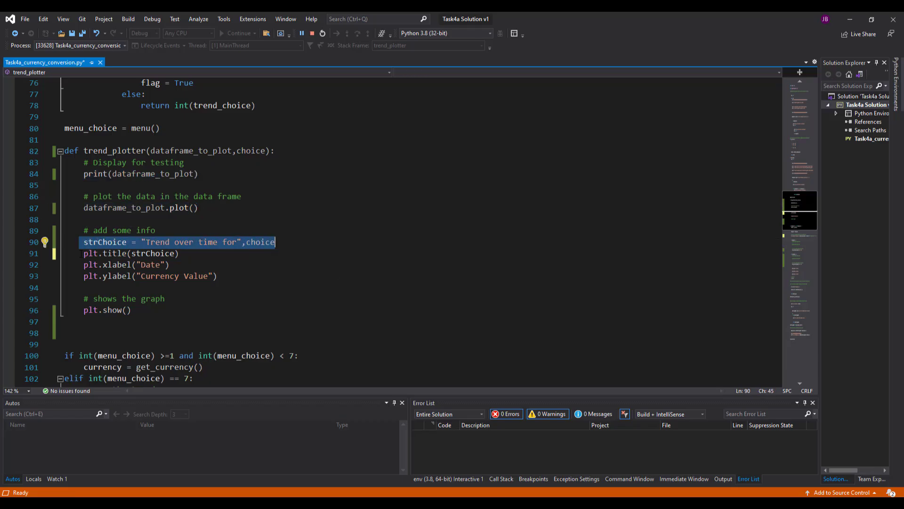
pyautogui.click(127, 264)
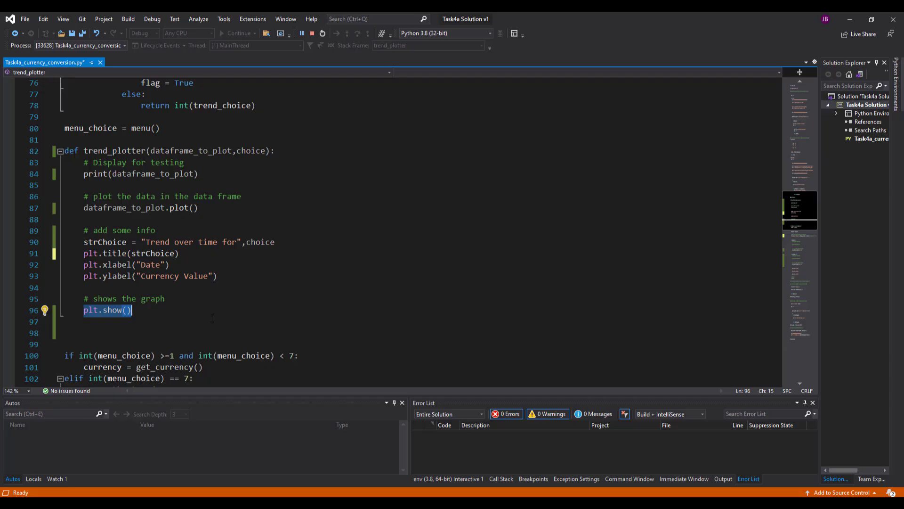
pyautogui.scroll(3)
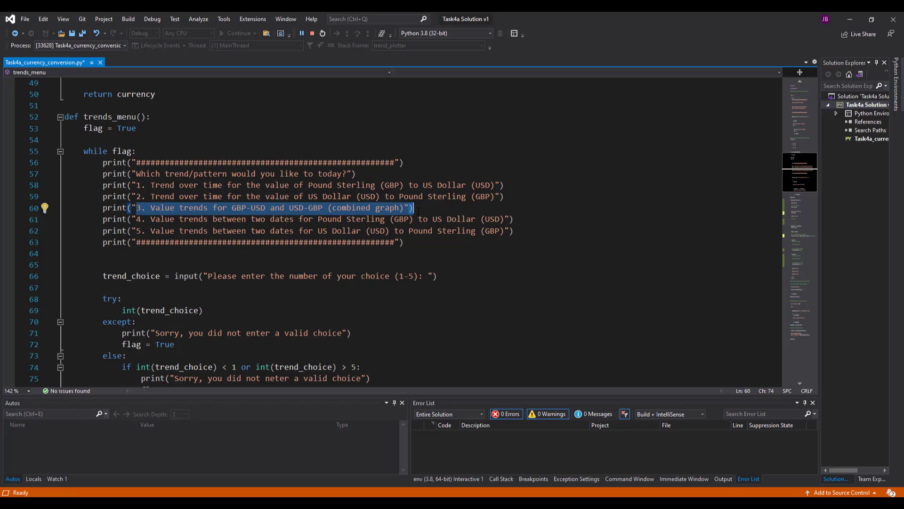
pyautogui.moveTo(409, 212)
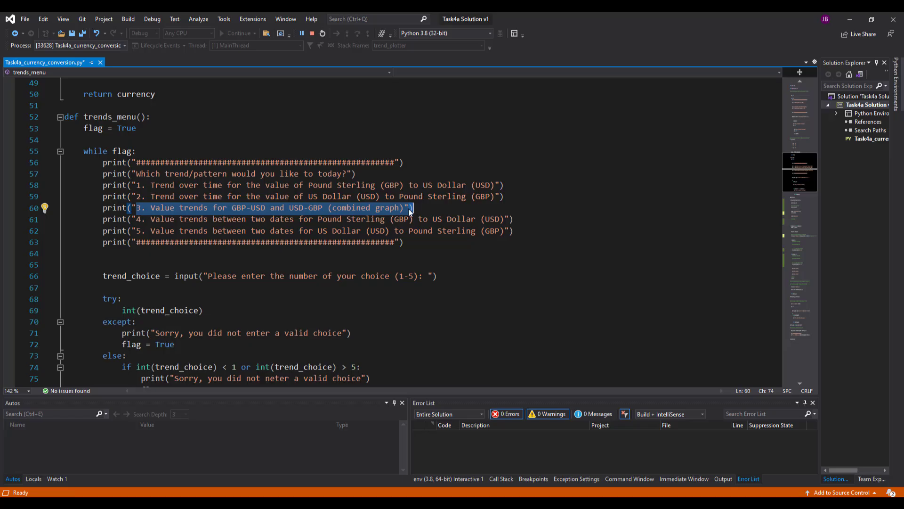